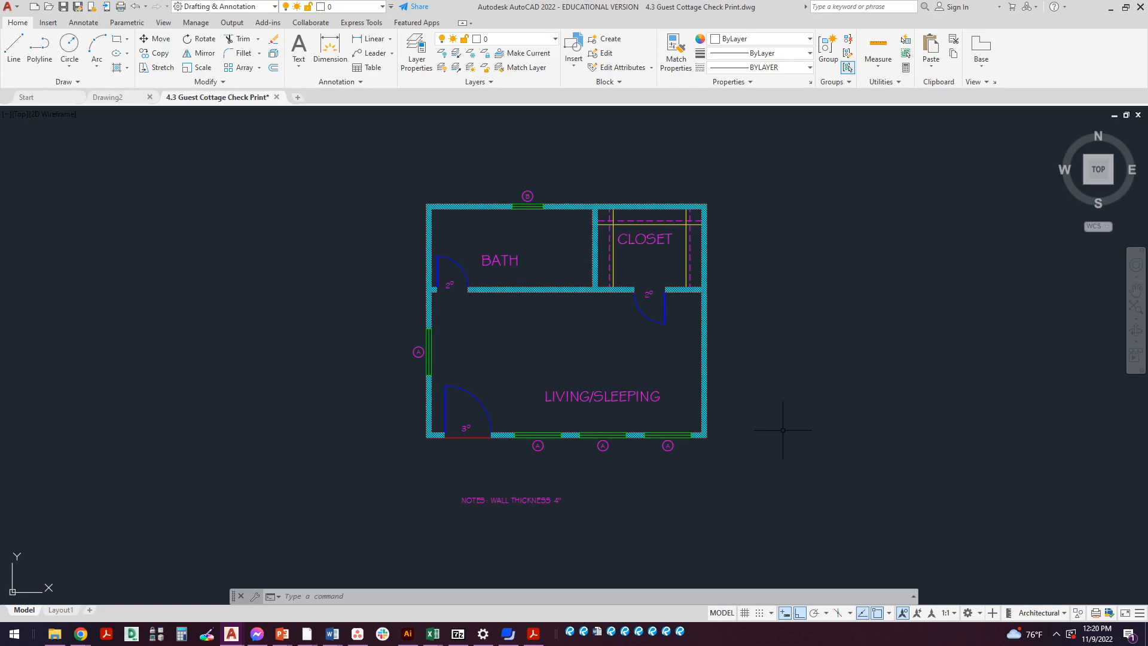
pyautogui.moveTo(782, 389)
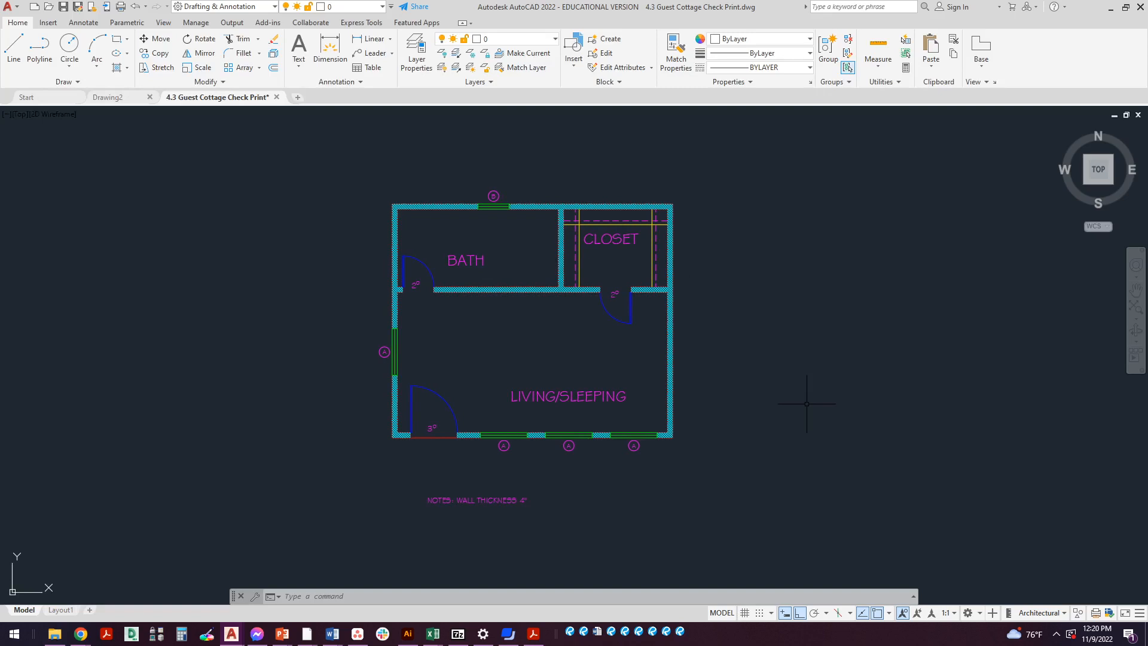
pyautogui.moveTo(864, 390)
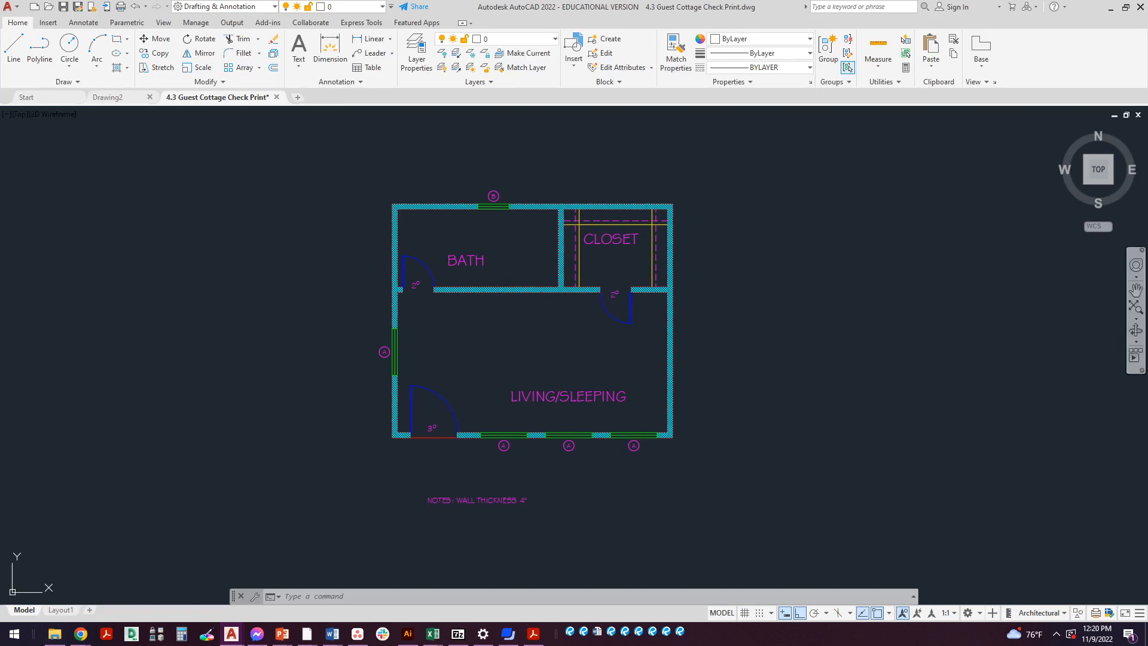
# Step: Switch from AutoCAD to the Chapter 6 PDF in Acrobat Reader
pyautogui.click(534, 634)
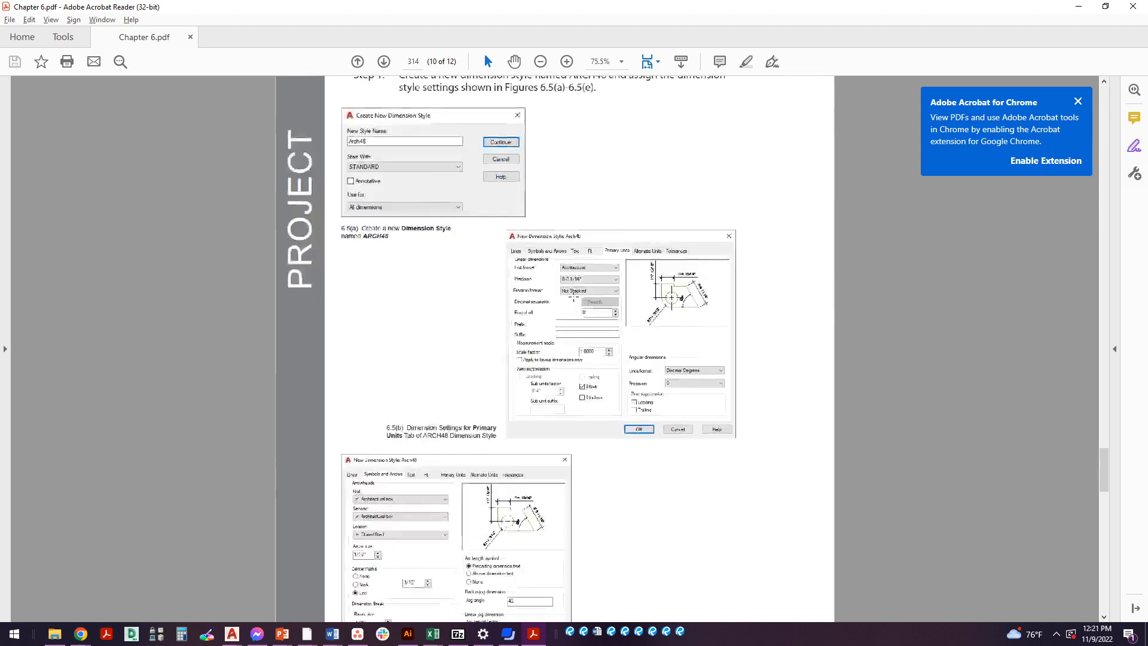
# Step: Zoom the PDF to 150%, review Figures 6.5(a) and 6.5(b), then return to AutoCAD
pyautogui.click(565, 62)
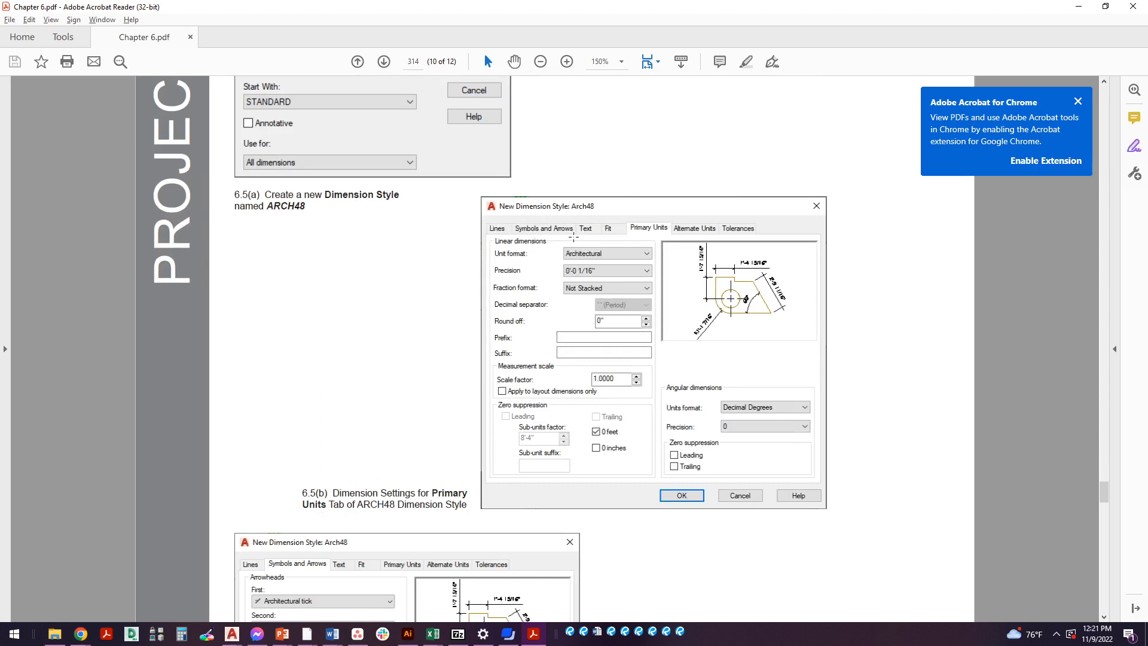
pyautogui.moveTo(535, 277)
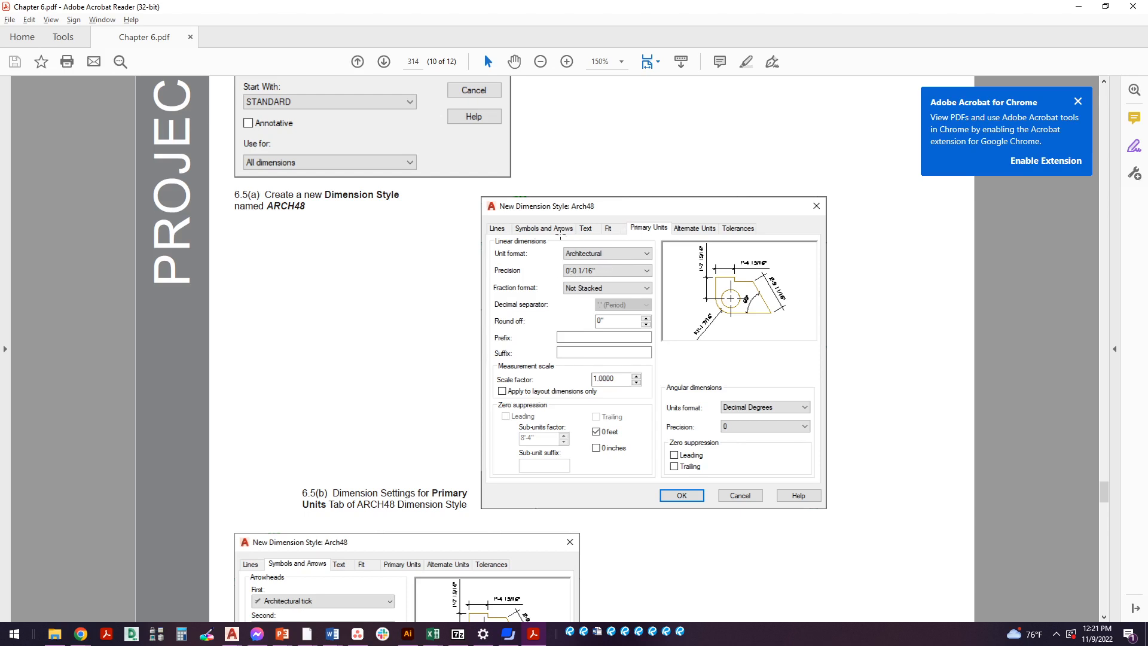
pyautogui.scroll(-3)
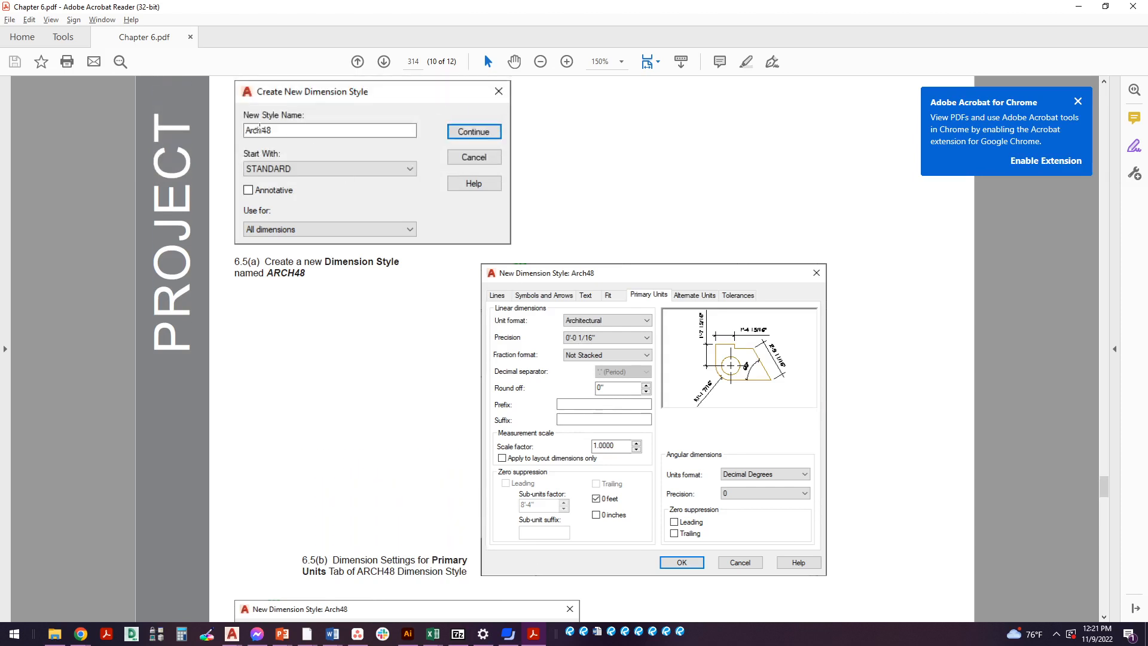
pyautogui.moveTo(299, 252)
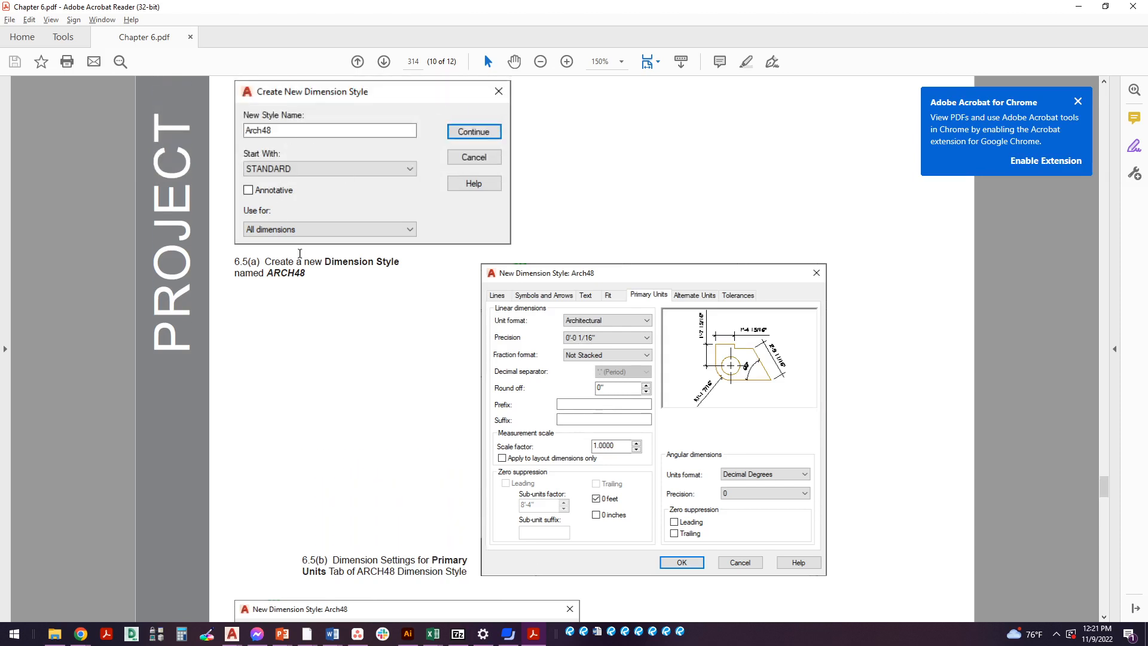
pyautogui.press('alt+tab')
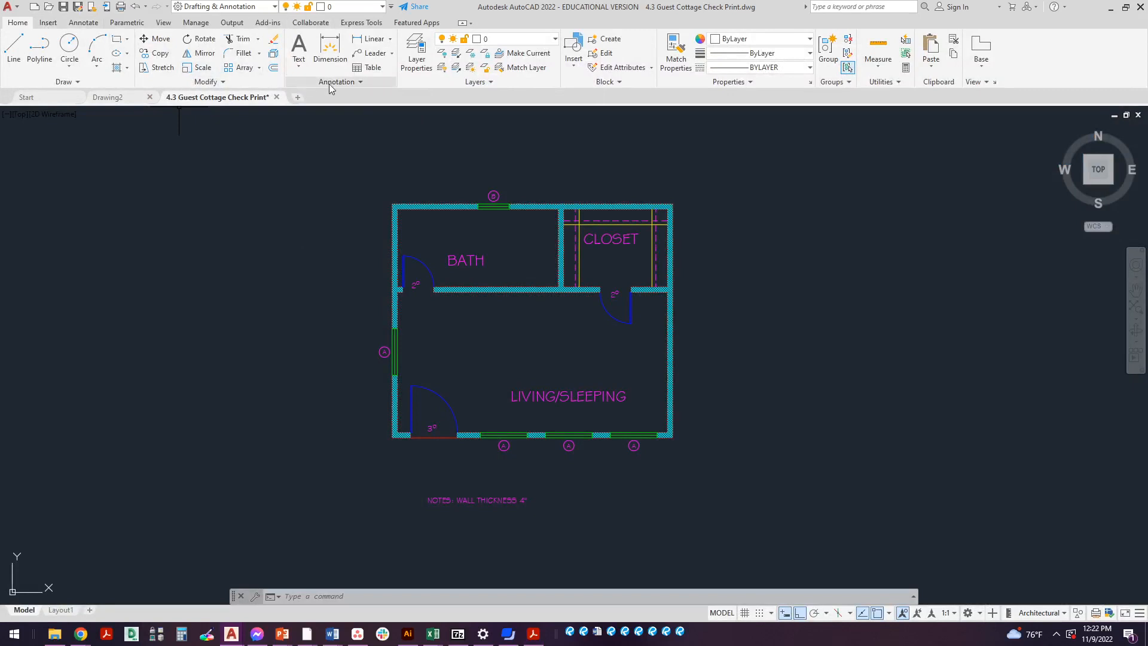
# Step: Open the Dimension Style Manager from the Annotate tab's Dimensions panel
pyautogui.click(337, 81)
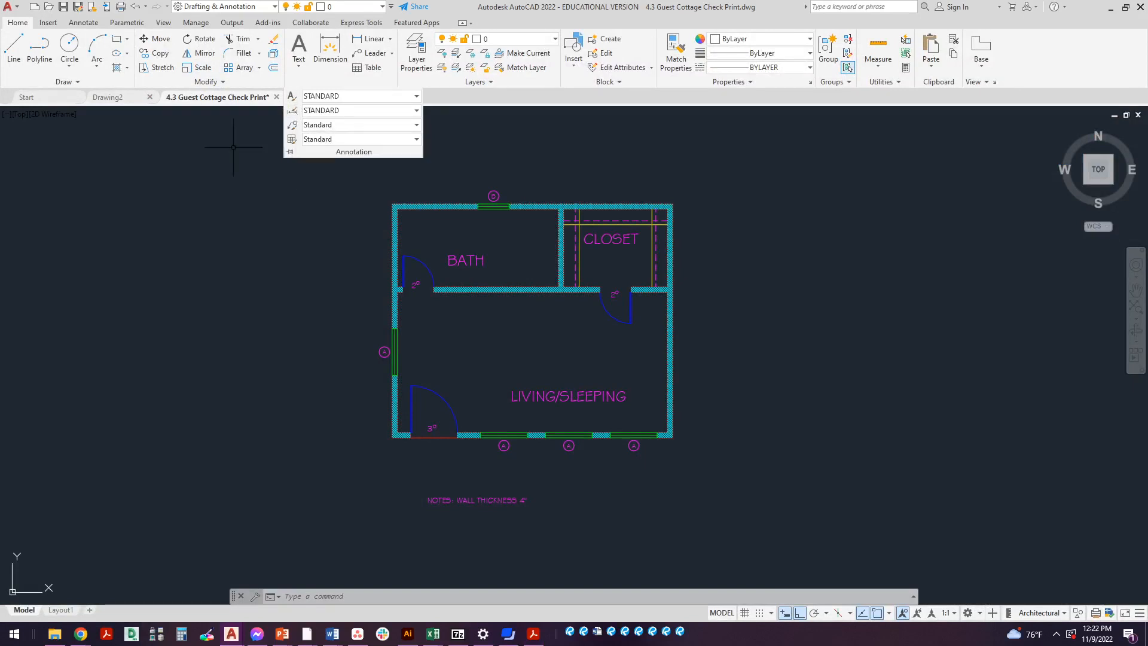
pyautogui.click(83, 22)
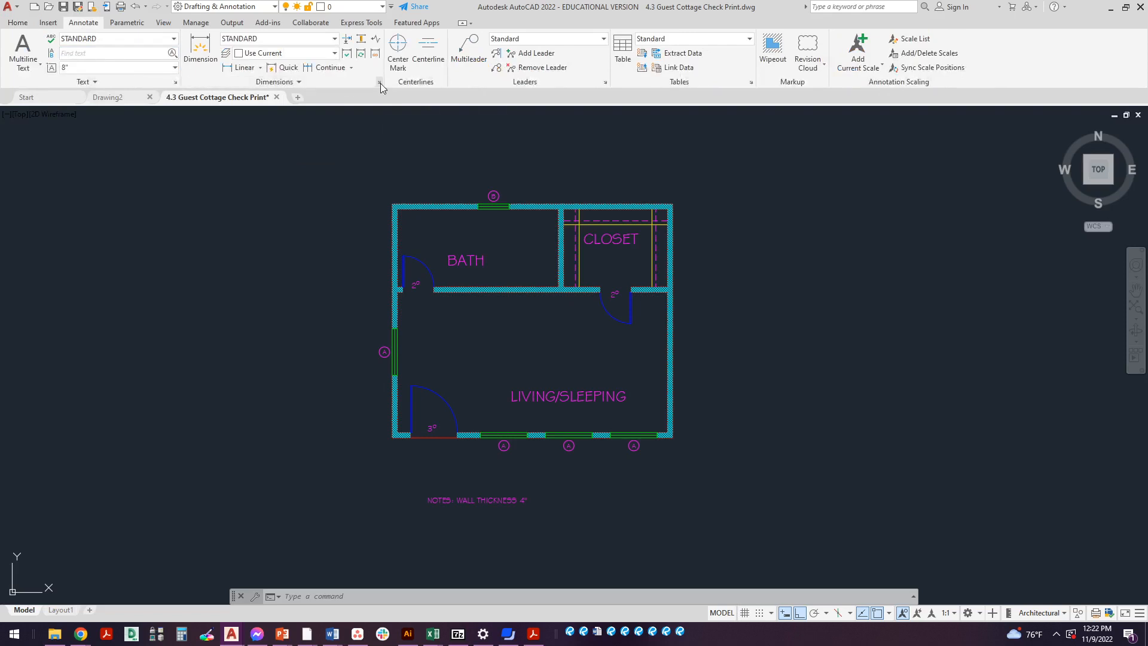
pyautogui.click(380, 82)
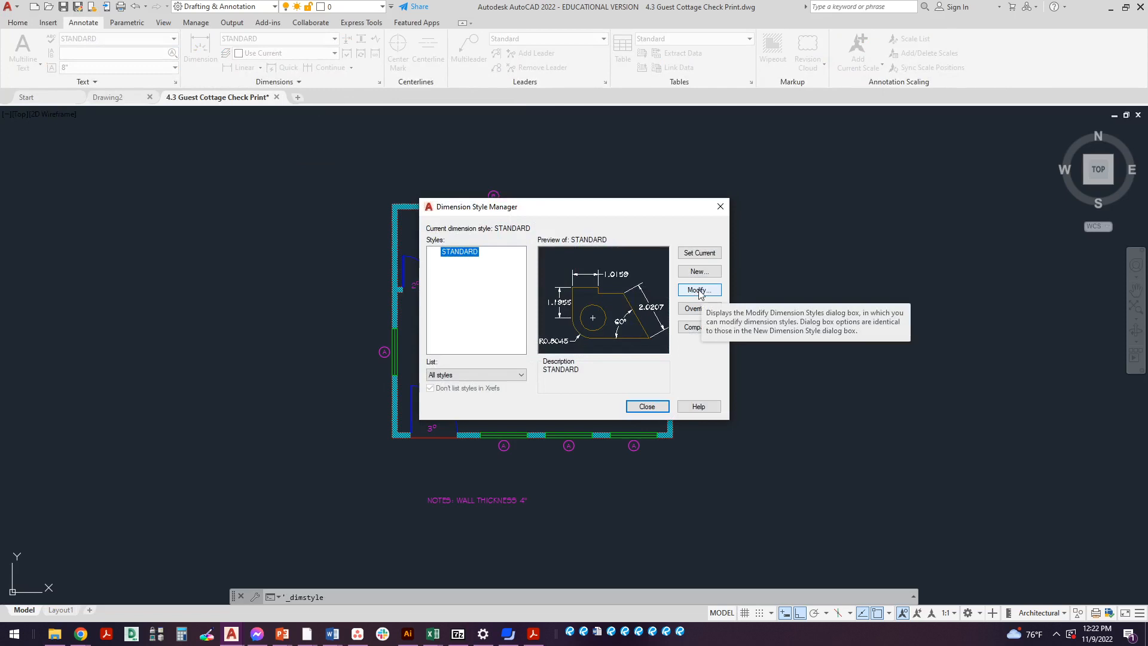
# Step: Create a new dimension style named 'Arch 48' starting from STANDARD
pyautogui.click(698, 271)
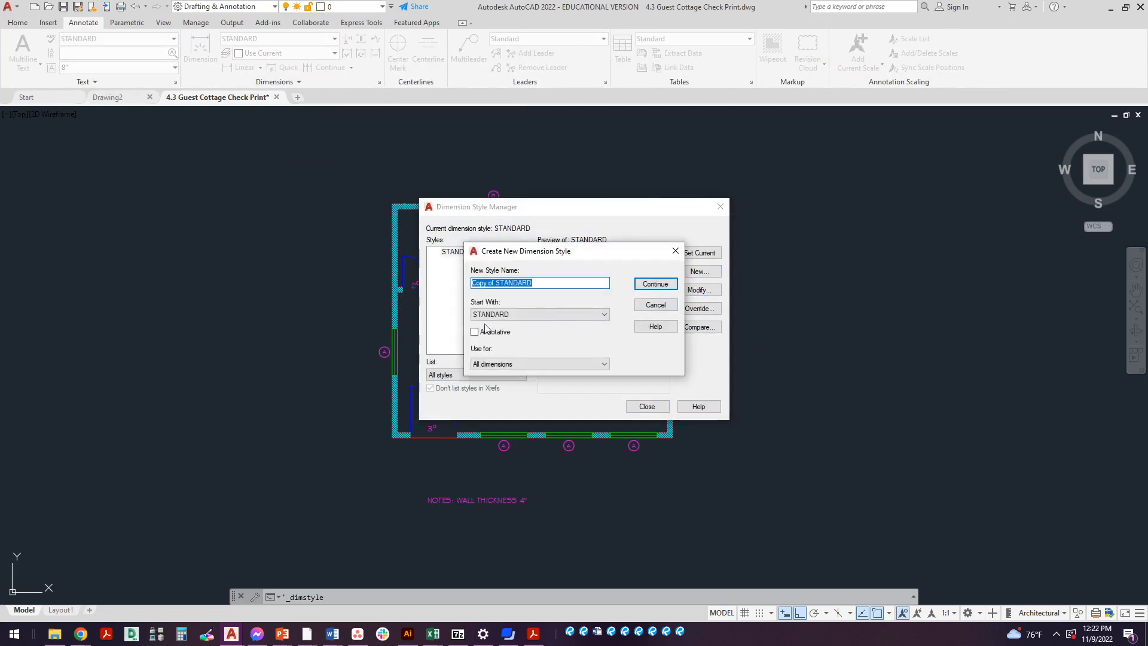
pyautogui.write('aRC')
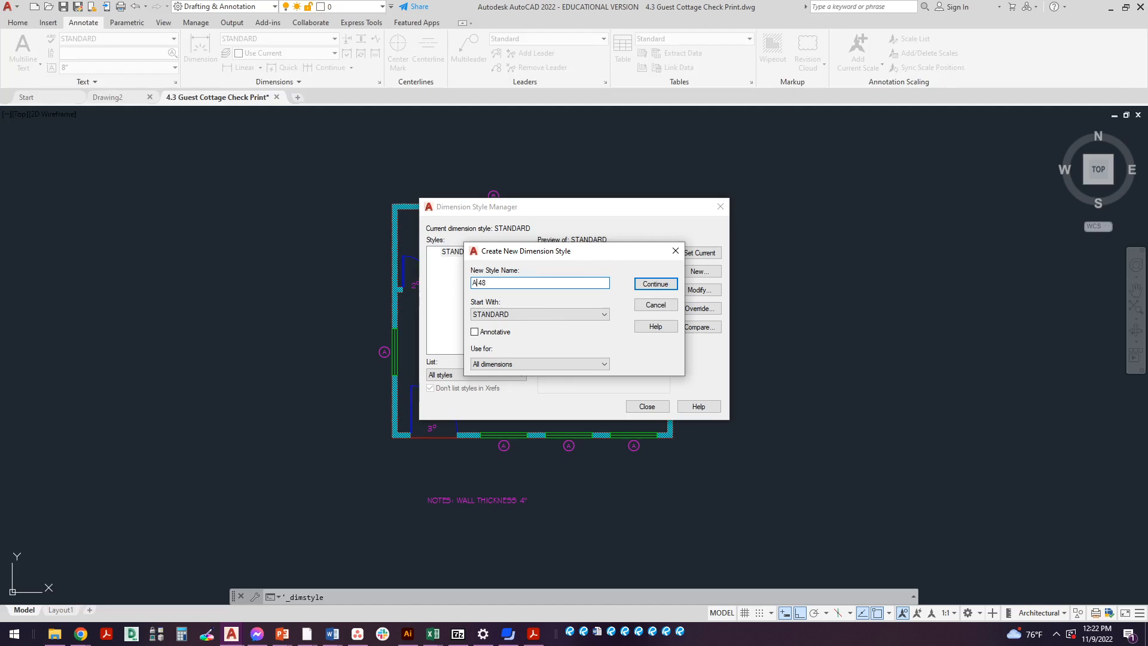
pyautogui.write('Arch 48')
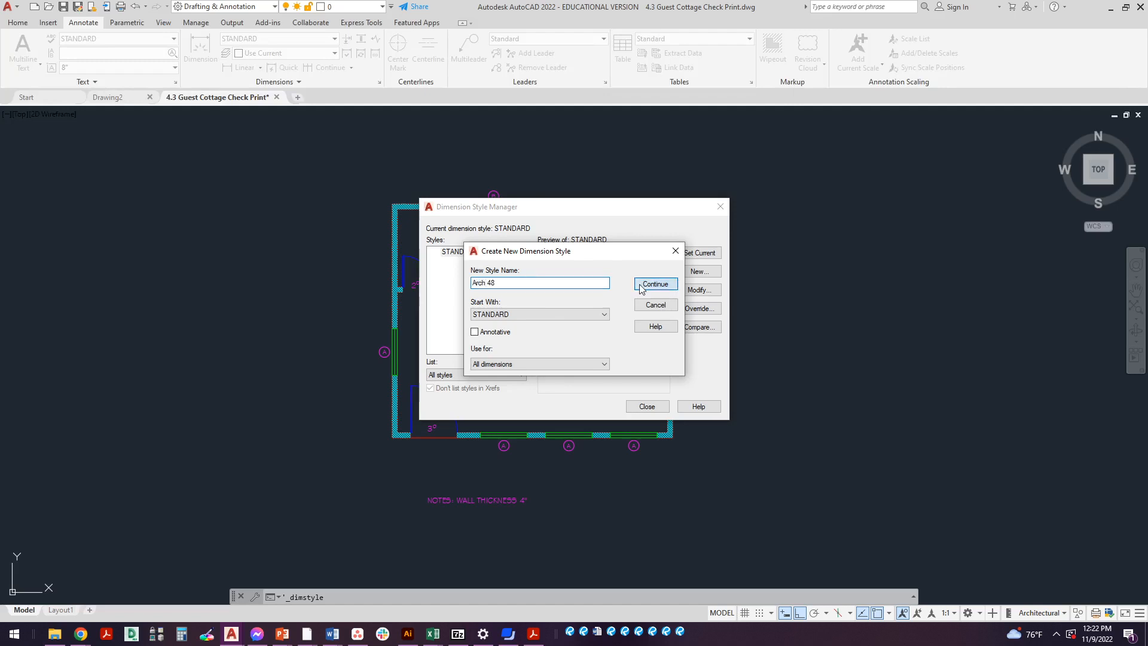
pyautogui.click(655, 305)
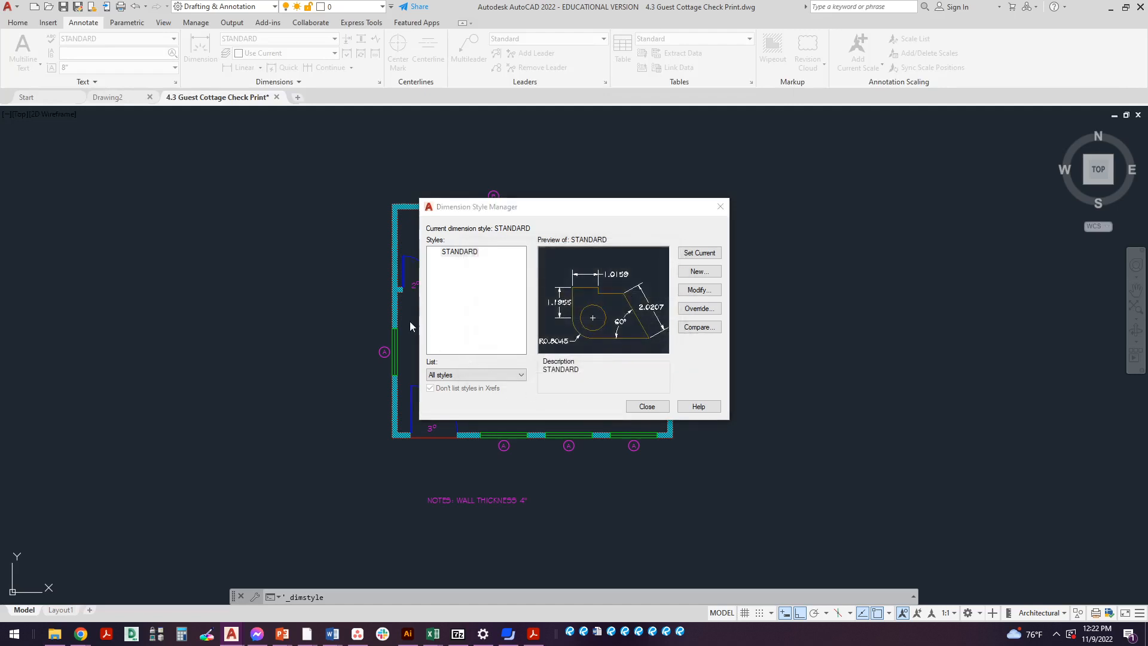
# Step: On Primary Units, choose Architectural format, Not Stacked fractions, and unsuppress 0 inches
pyautogui.click(699, 271)
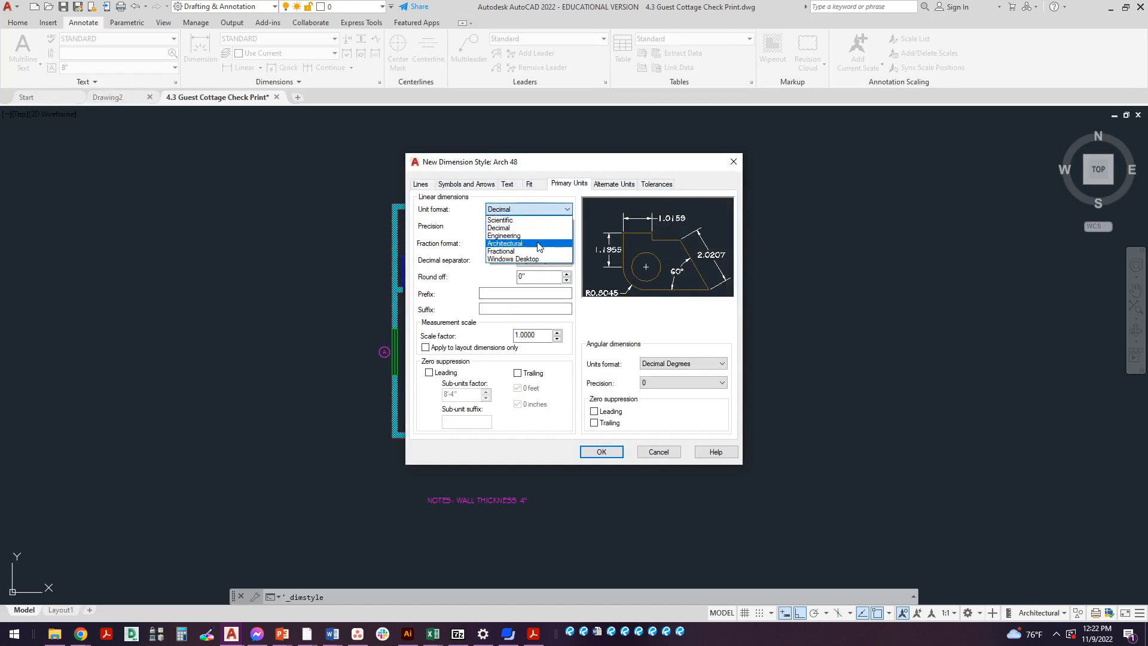
pyautogui.click(503, 243)
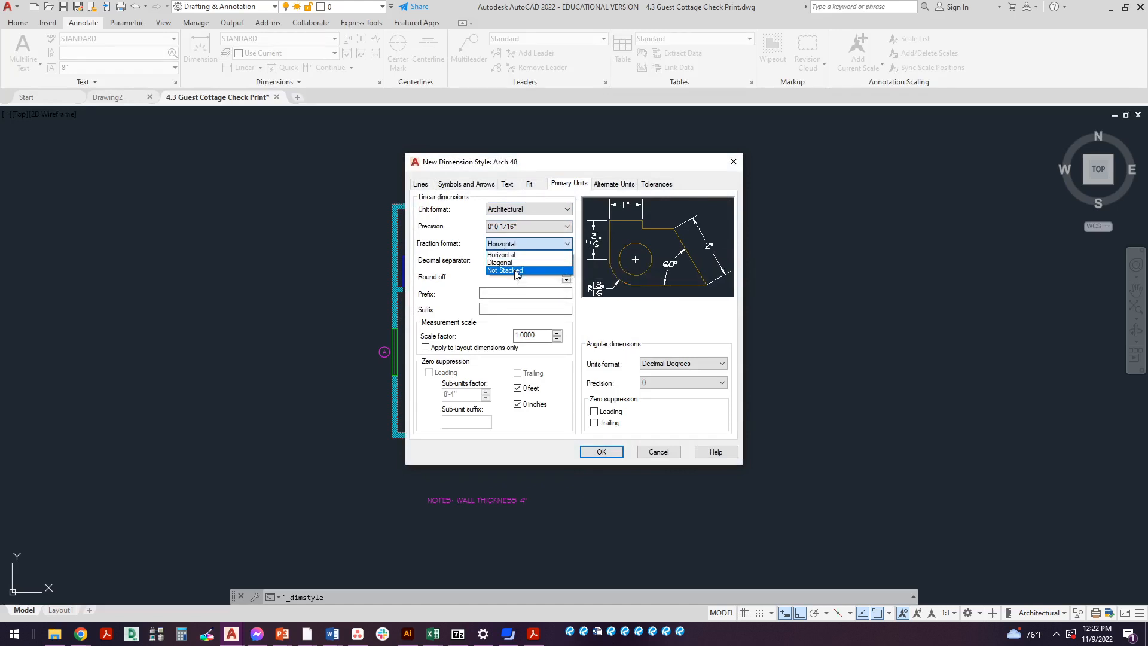
pyautogui.click(503, 271)
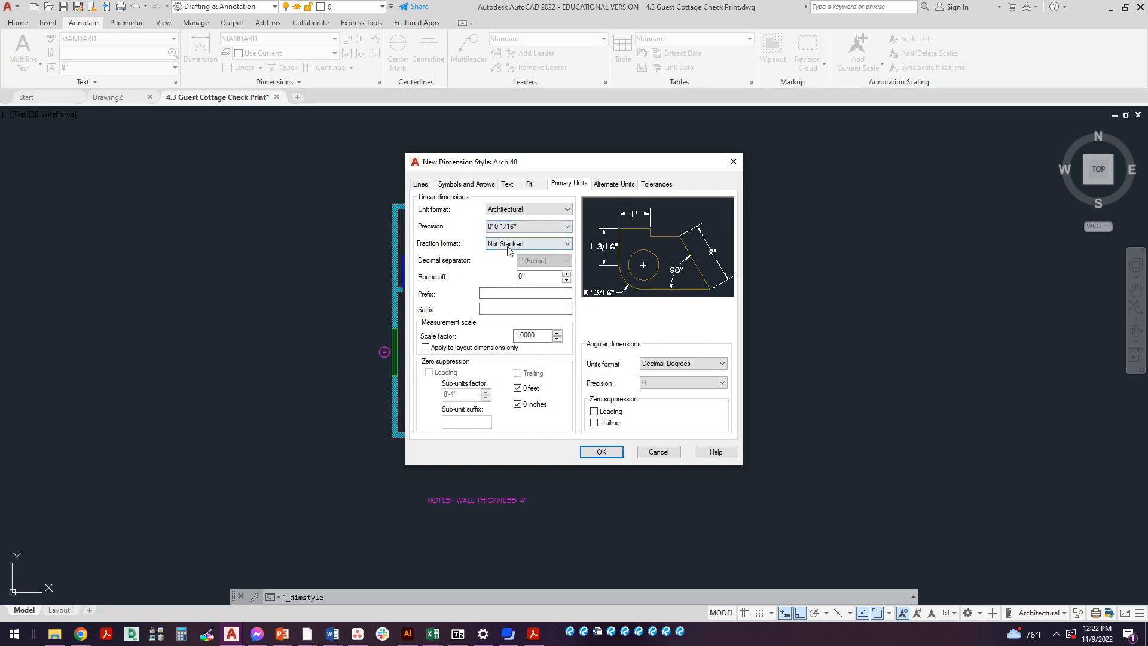
pyautogui.moveTo(528, 244)
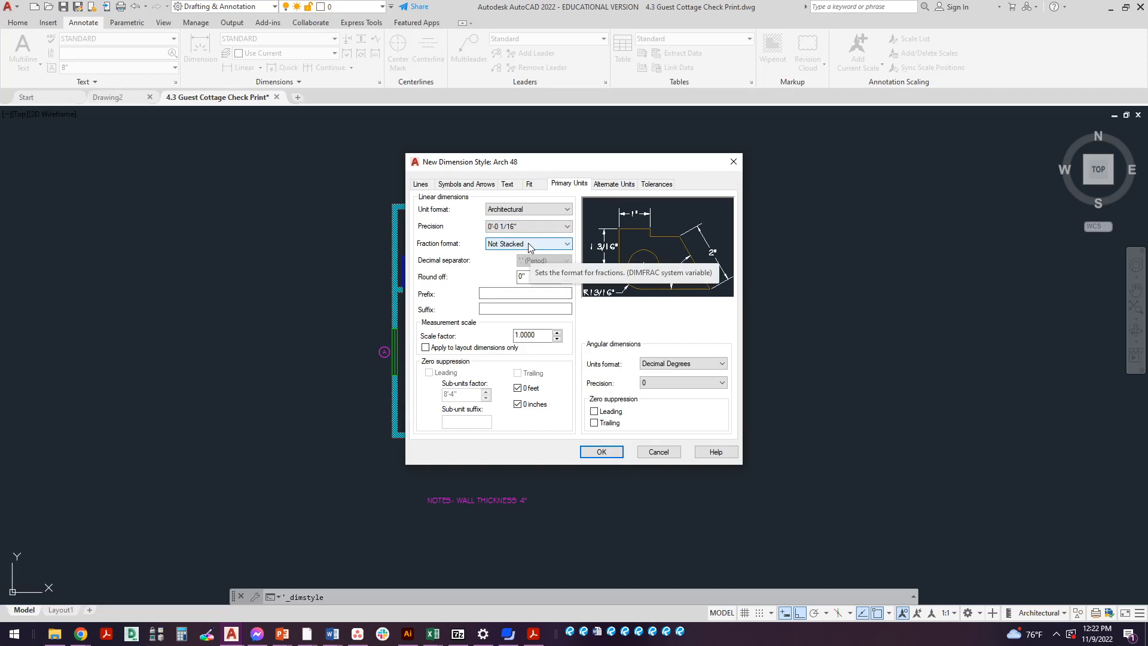
pyautogui.moveTo(475, 333)
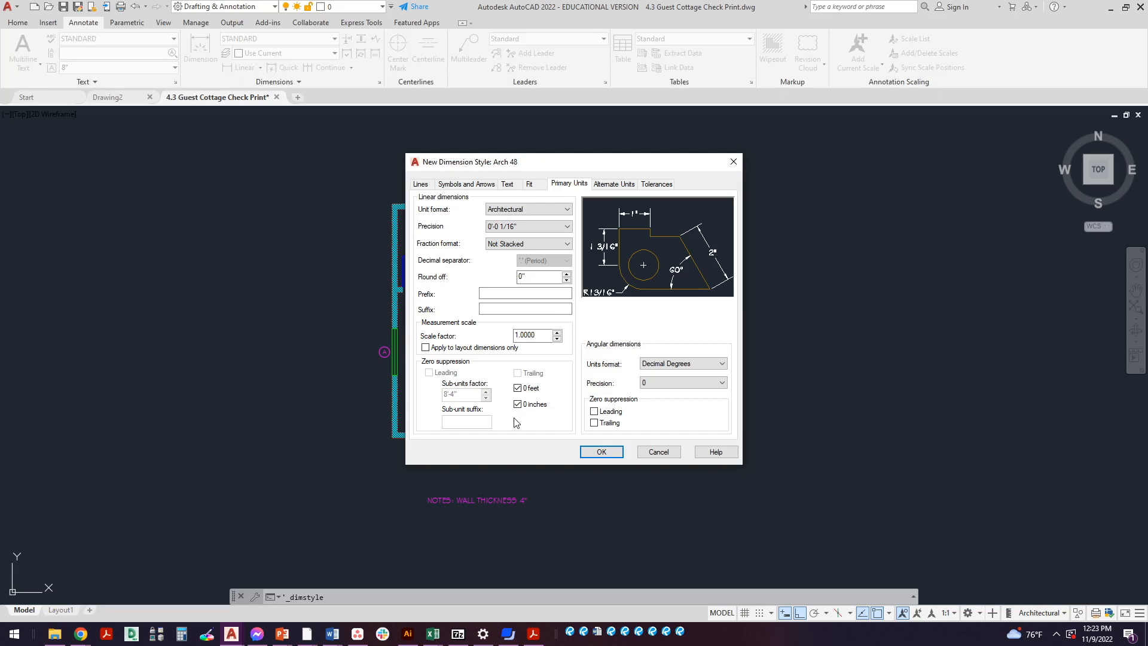
pyautogui.click(518, 403)
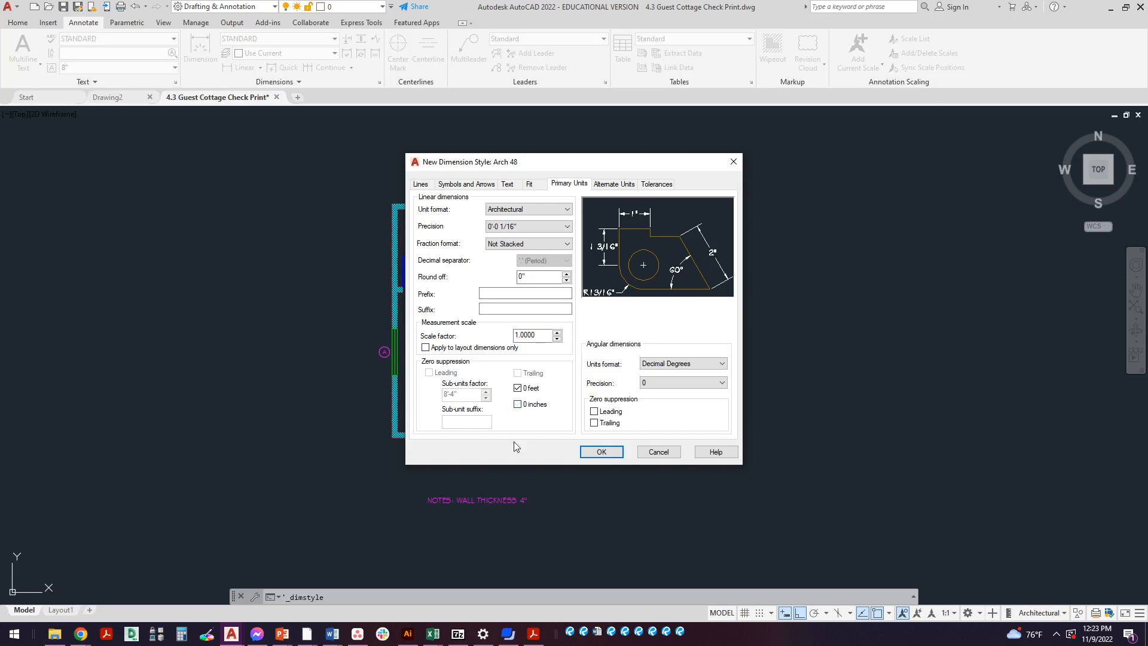
pyautogui.click(518, 388)
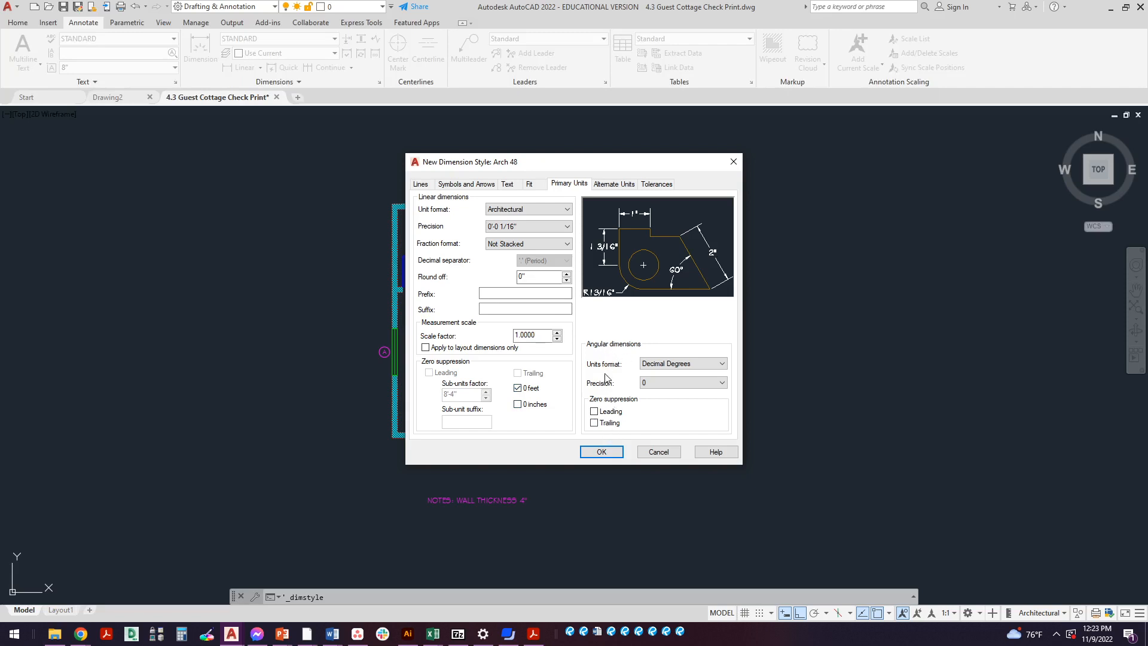
pyautogui.moveTo(467, 373)
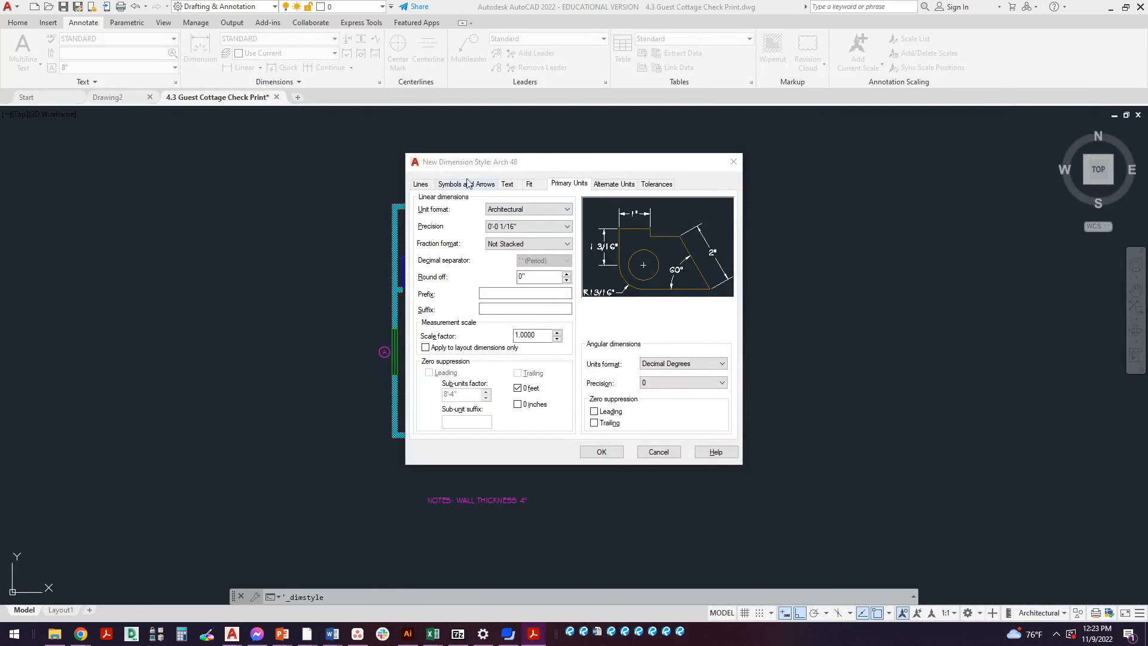
# Step: Bring up the textbook PDF showing Figure 6.5(c), the Symbols and Arrows settings
pyautogui.click(466, 184)
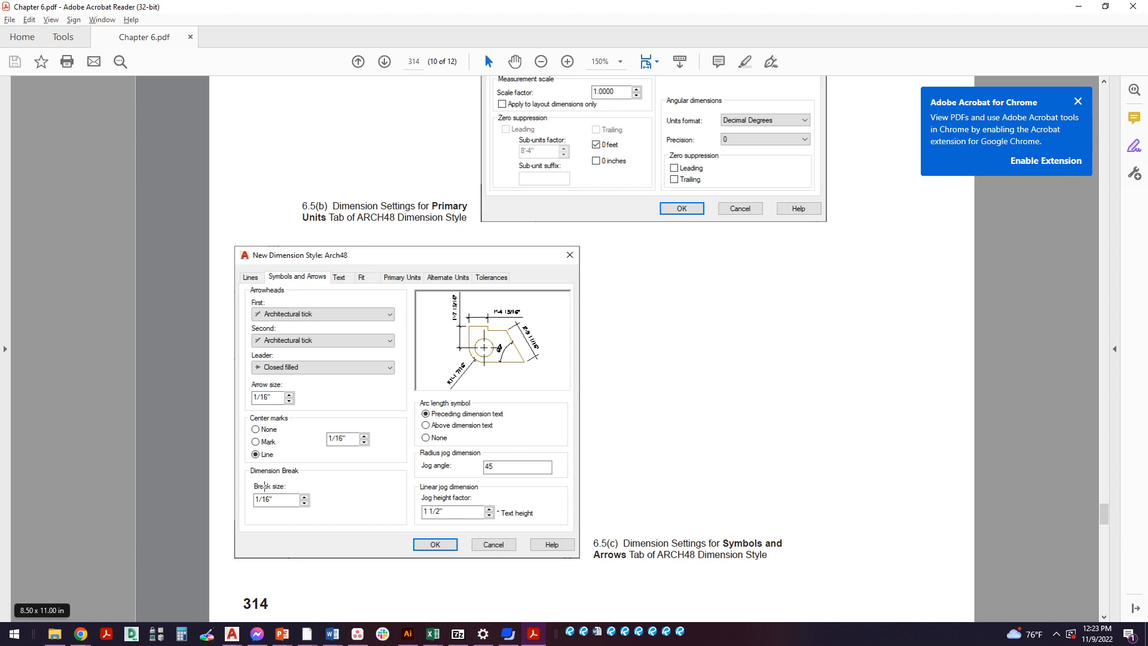
pyautogui.moveTo(336, 349)
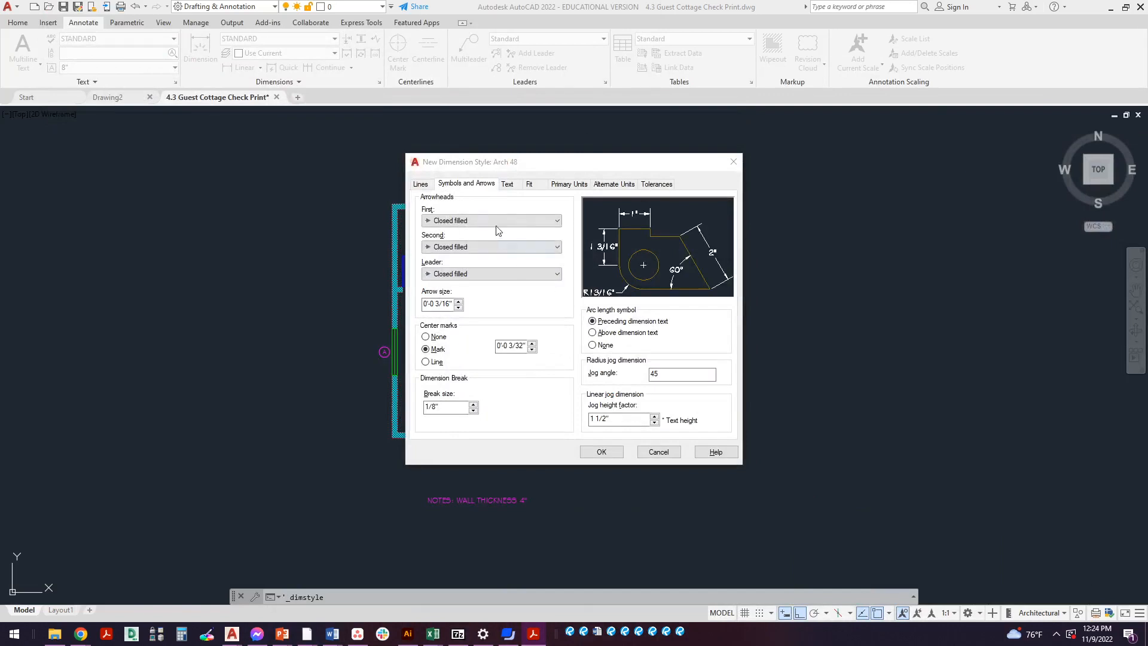
# Step: Set Architectural tick arrowheads, 1/16" arrow size, a new break size, and Line center marks
pyautogui.click(491, 220)
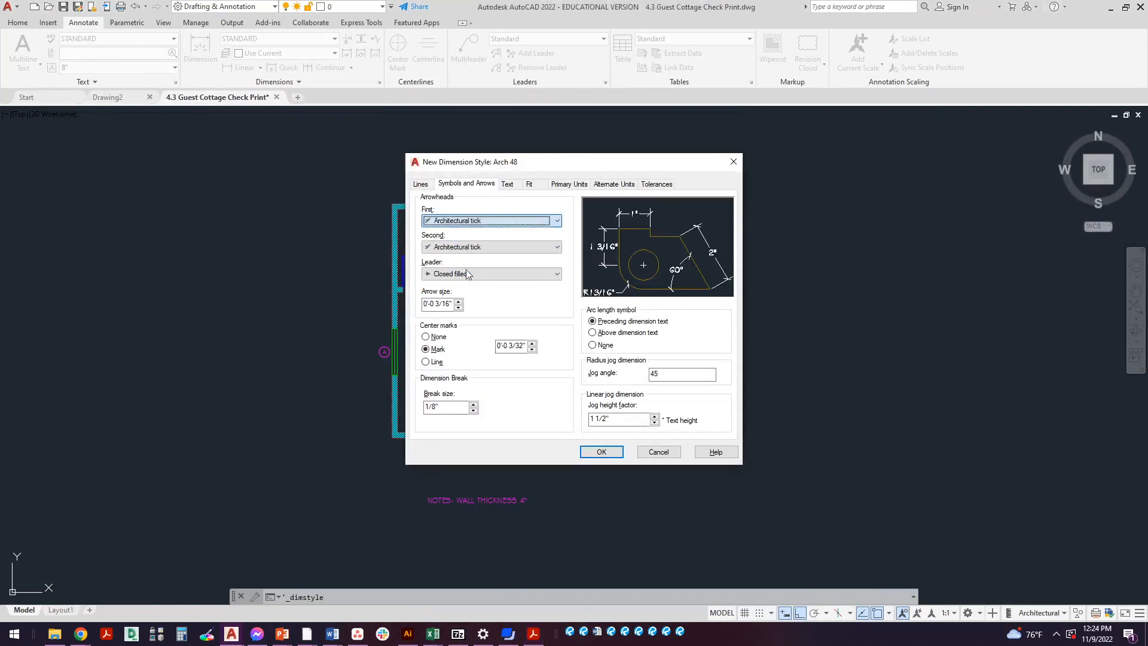
pyautogui.click(491, 247)
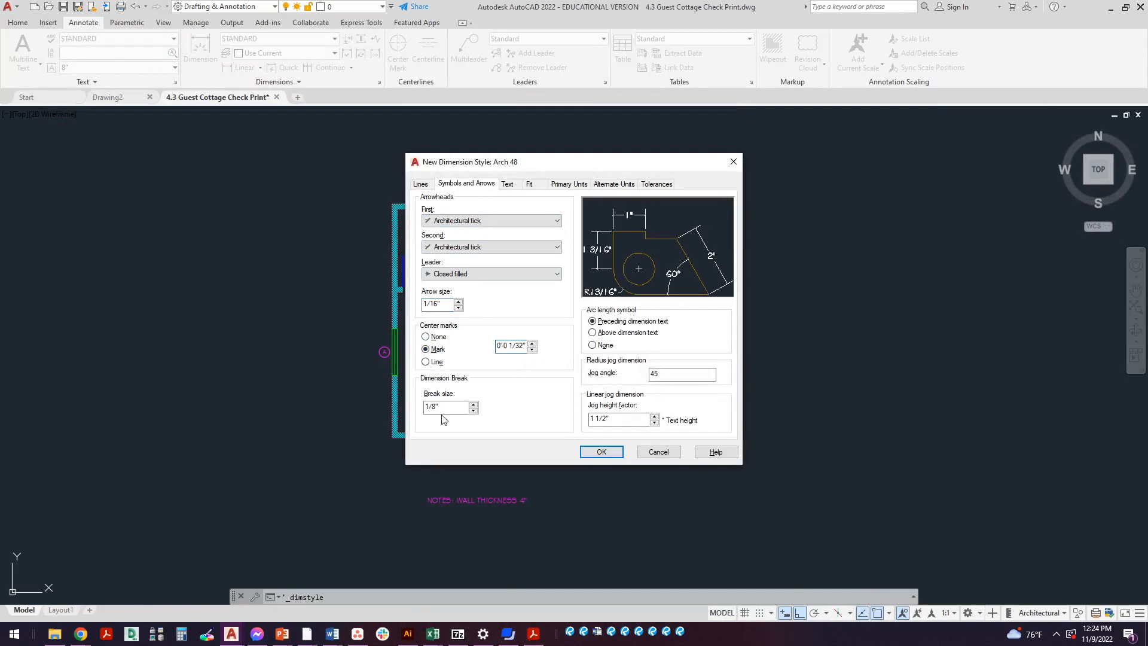
pyautogui.tripleClick(445, 407)
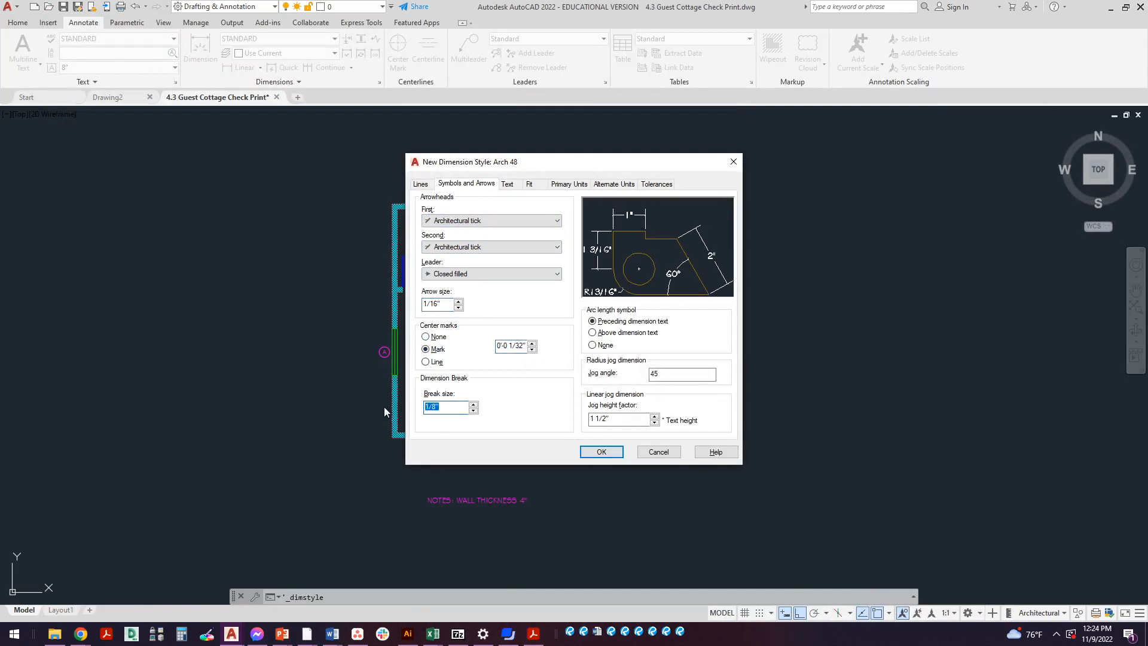
pyautogui.write('1/6')
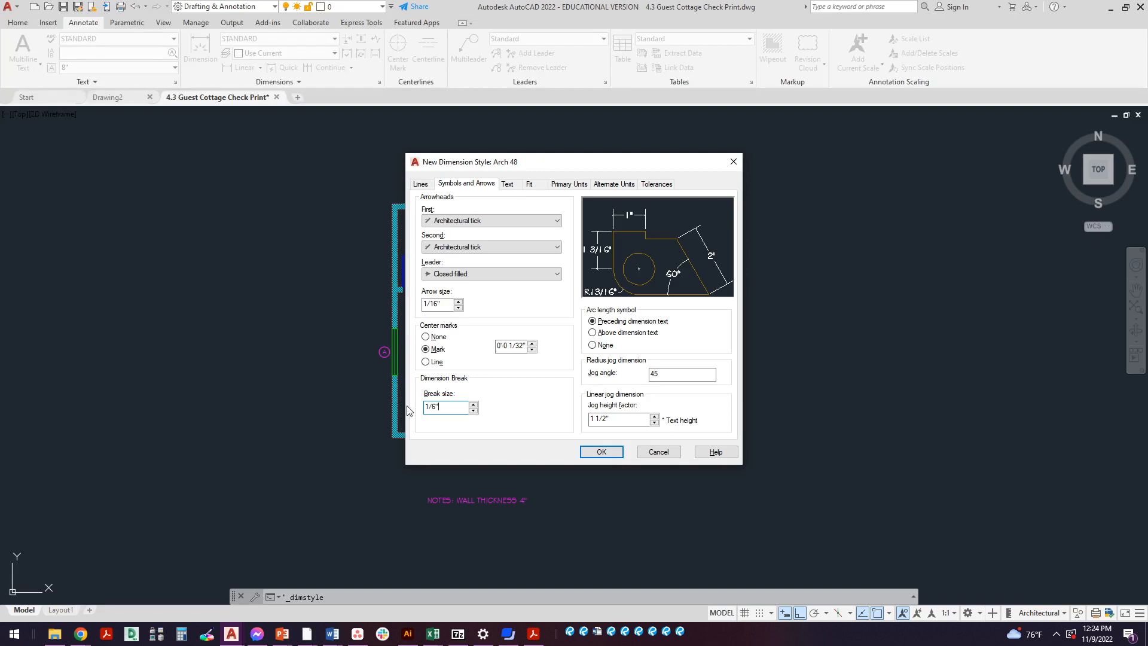
pyautogui.click(424, 361)
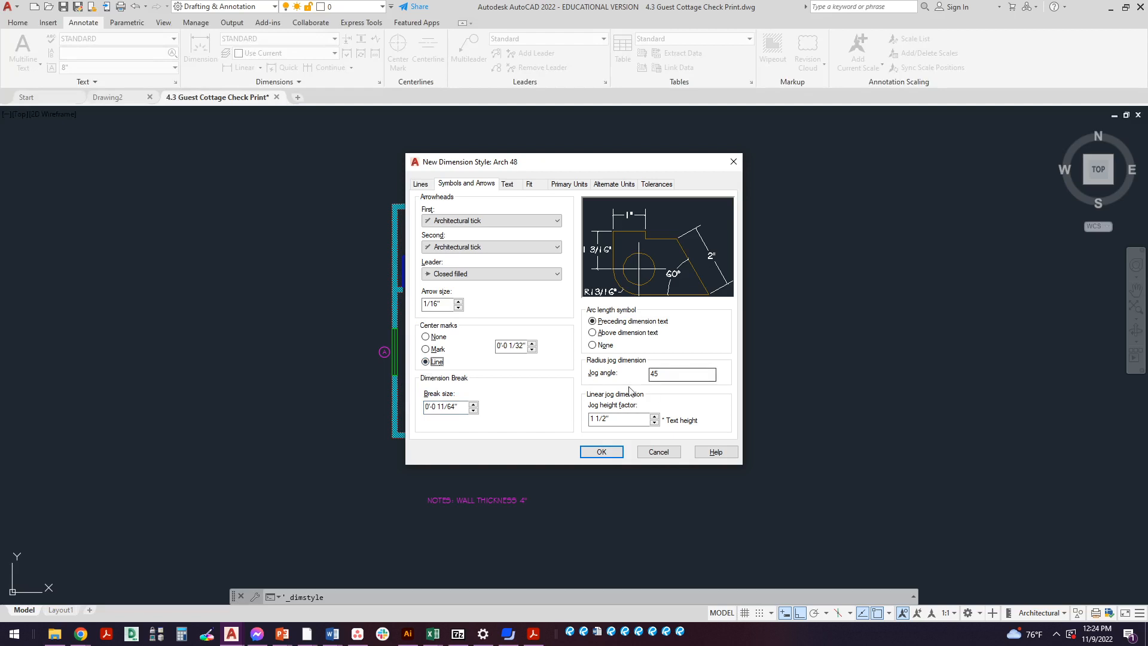
pyautogui.moveTo(455, 212)
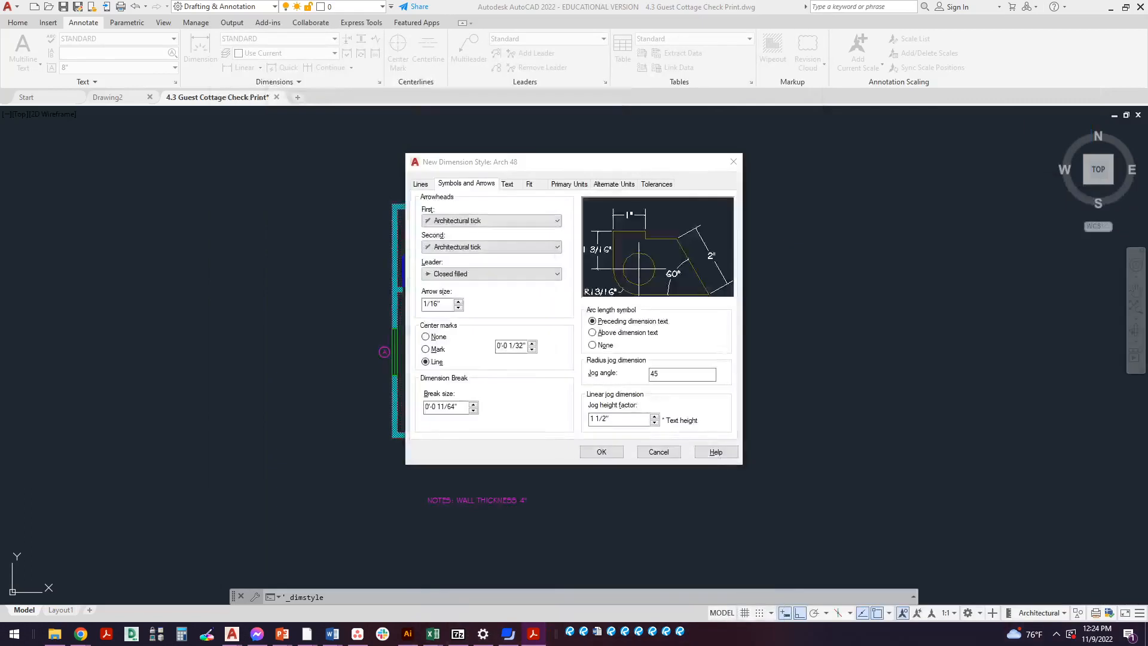
# Step: On the Lines tab, set Extend beyond ticks to 1/16"
pyautogui.click(420, 184)
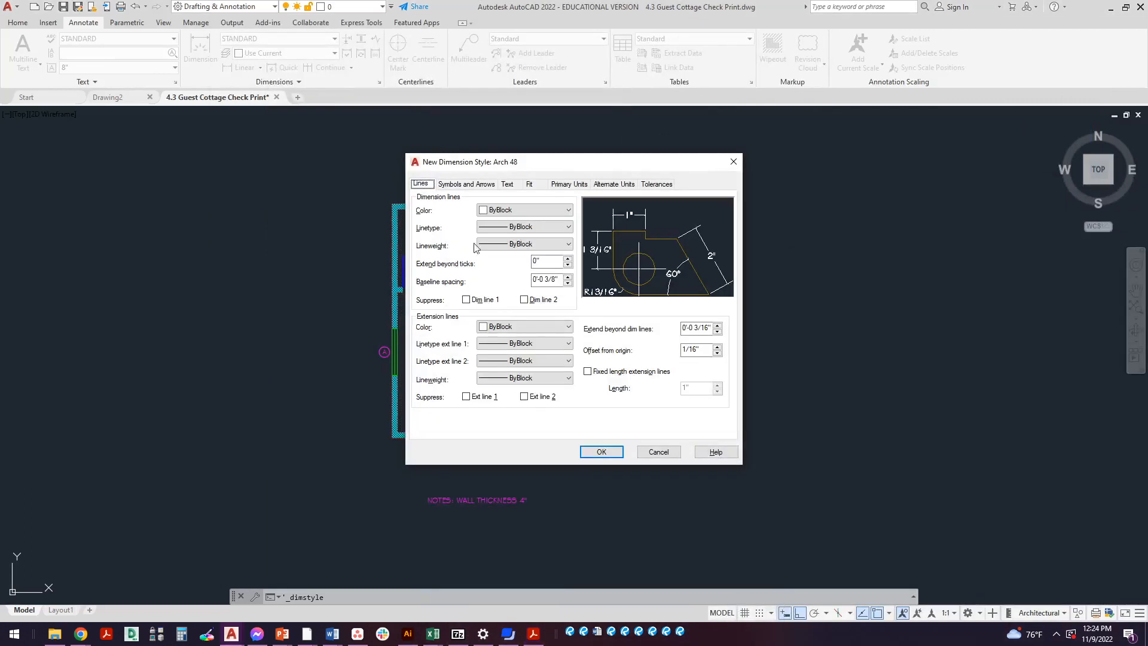
pyautogui.click(545, 262)
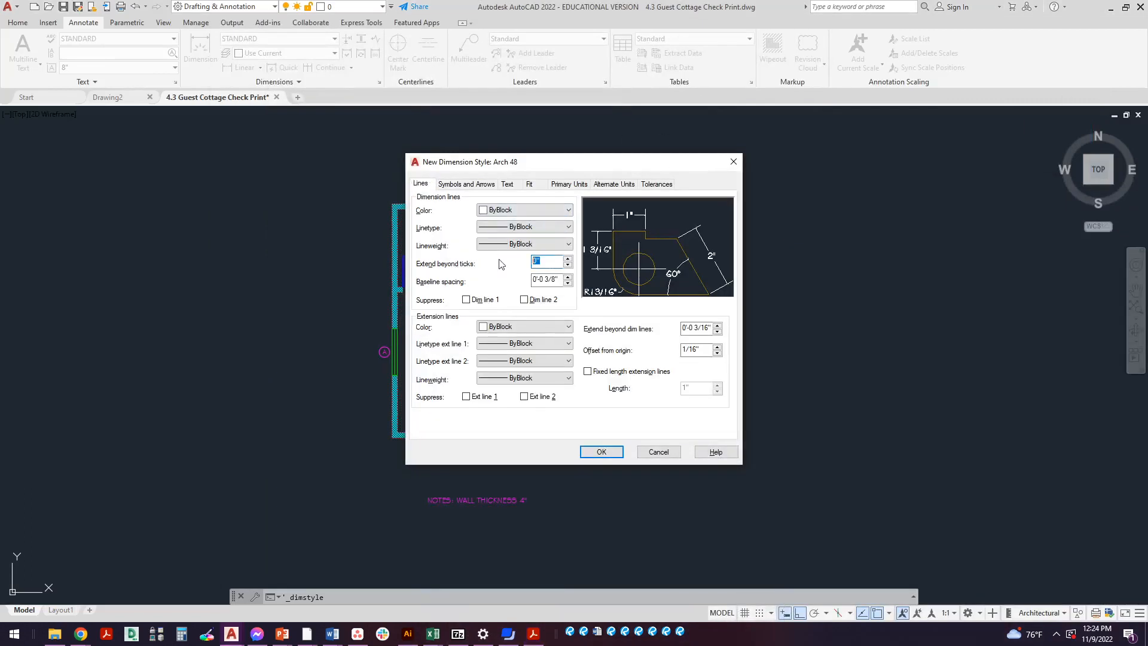
pyautogui.write('1/16')
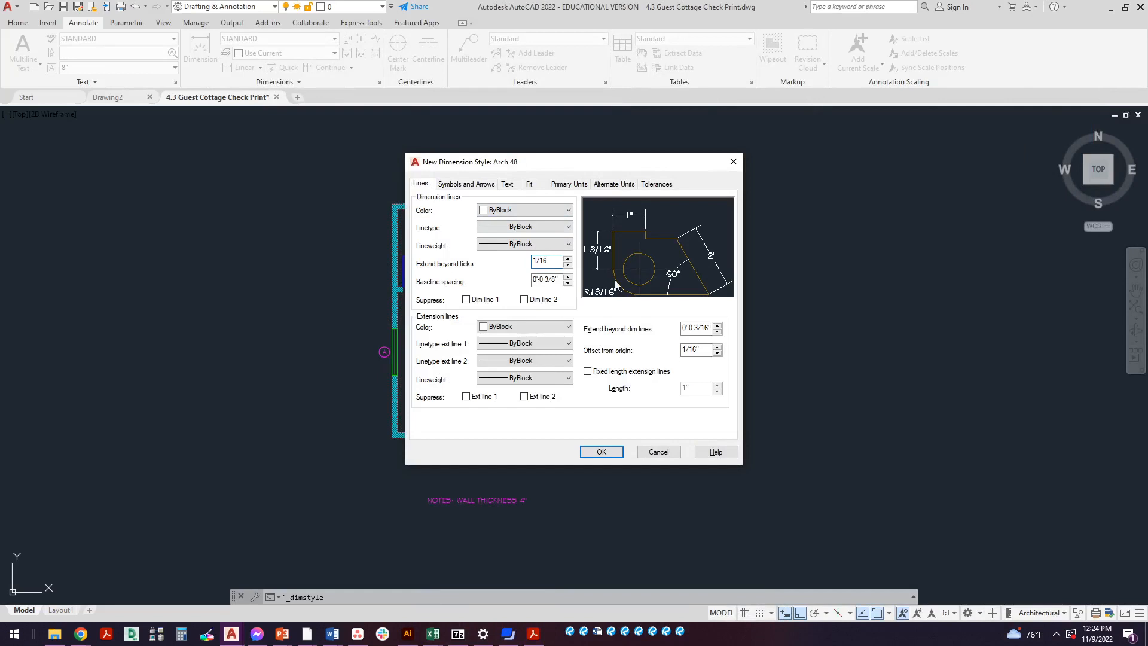
pyautogui.click(696, 328)
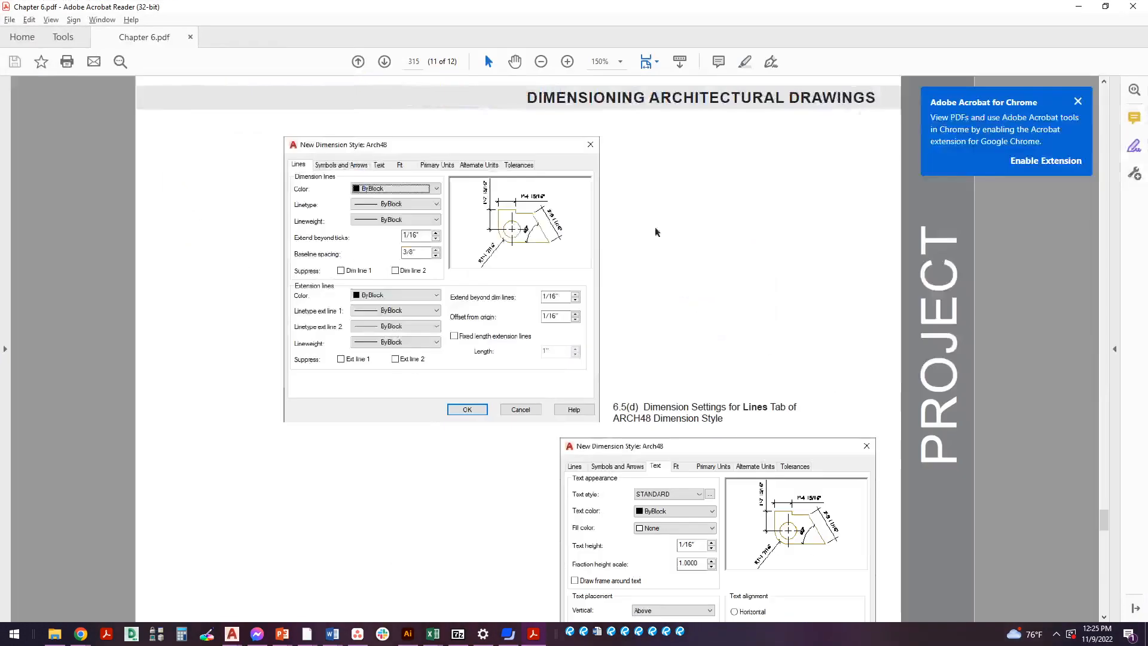
# Step: Scroll Chapter 6 down to Figure 6.5(e), the Text tab settings
pyautogui.scroll(-3)
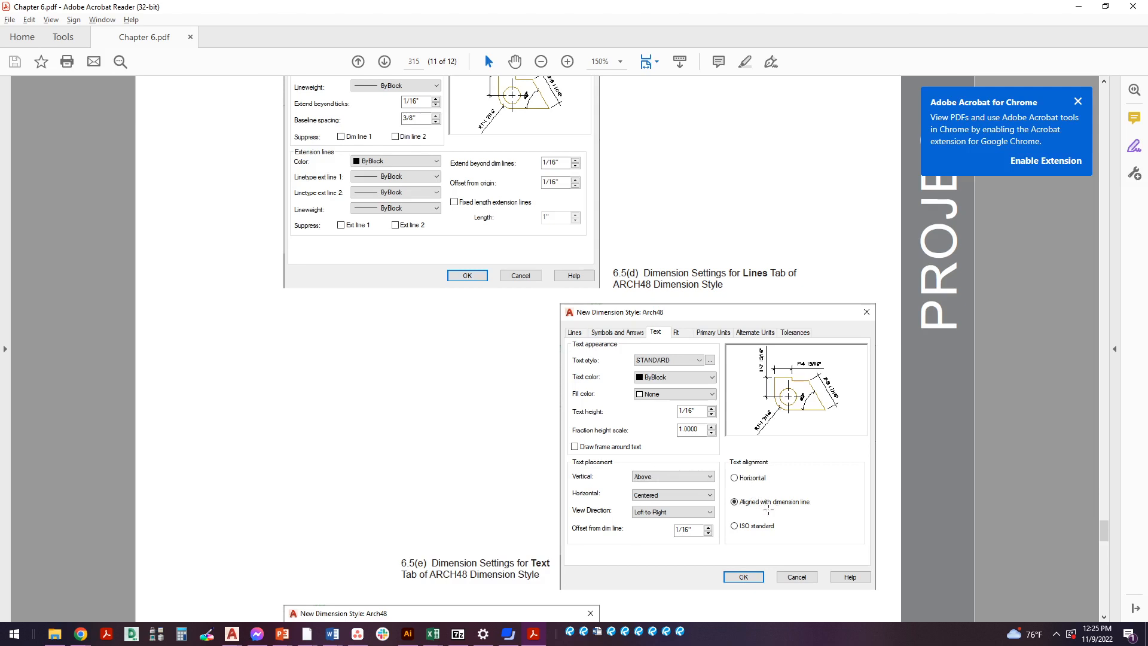
pyautogui.moveTo(751, 482)
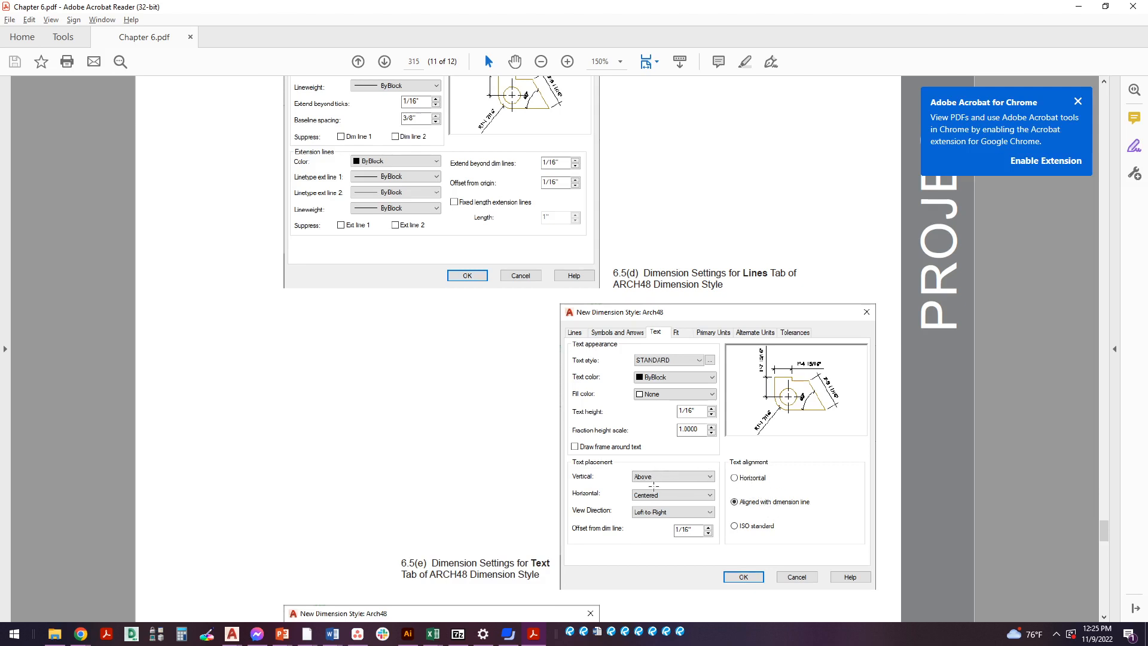
pyautogui.moveTo(650, 12)
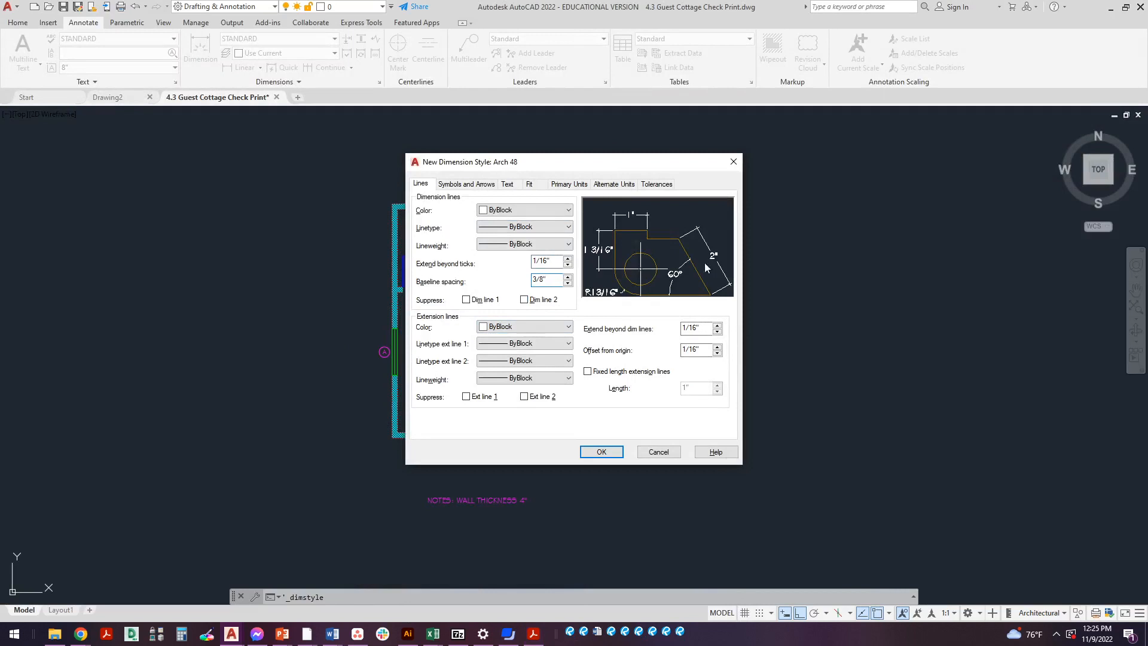
# Step: On the Text tab, use 1/16" height, Above placement, 1/32" offset, and aligned text
pyautogui.click(507, 184)
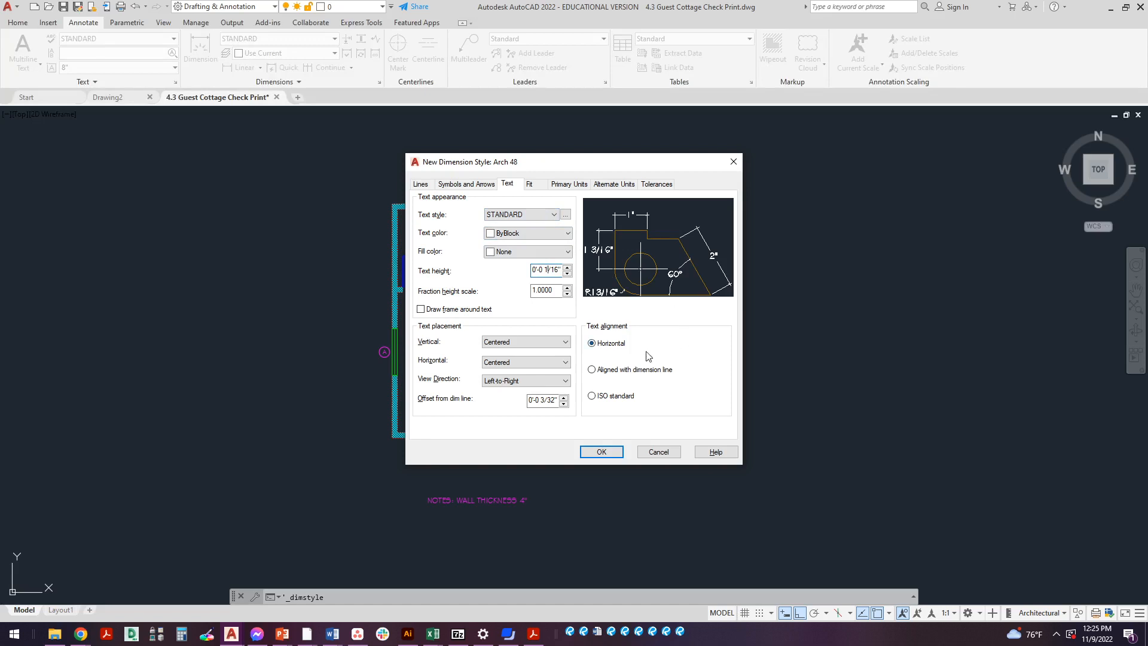
pyautogui.moveTo(564, 307)
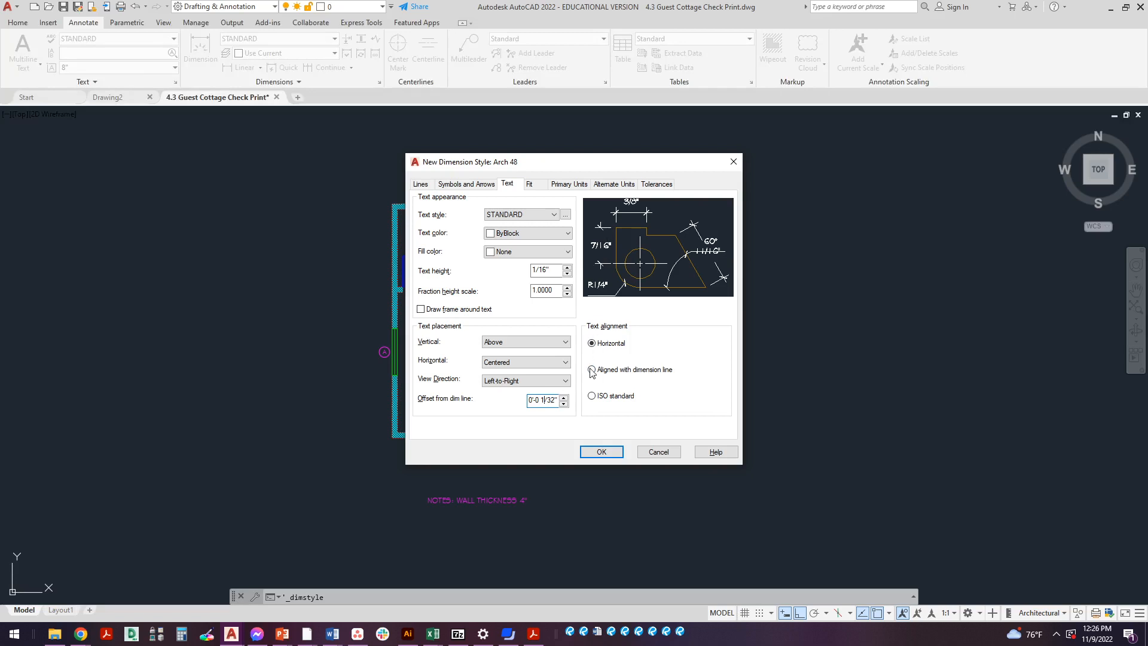
pyautogui.click(591, 369)
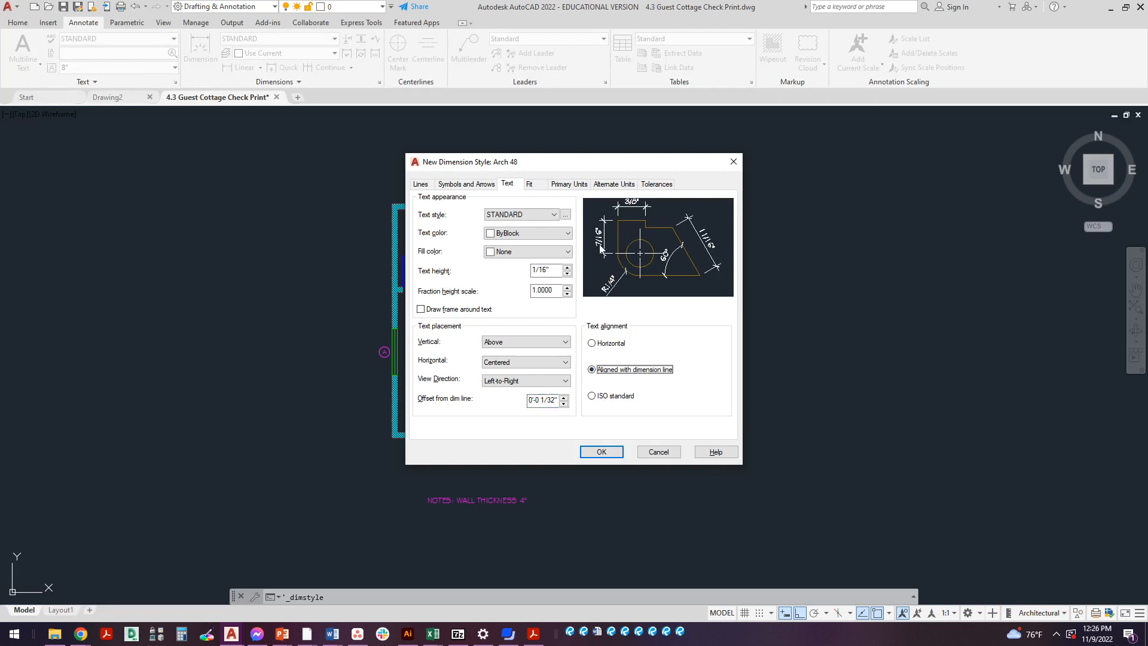
pyautogui.moveTo(608, 272)
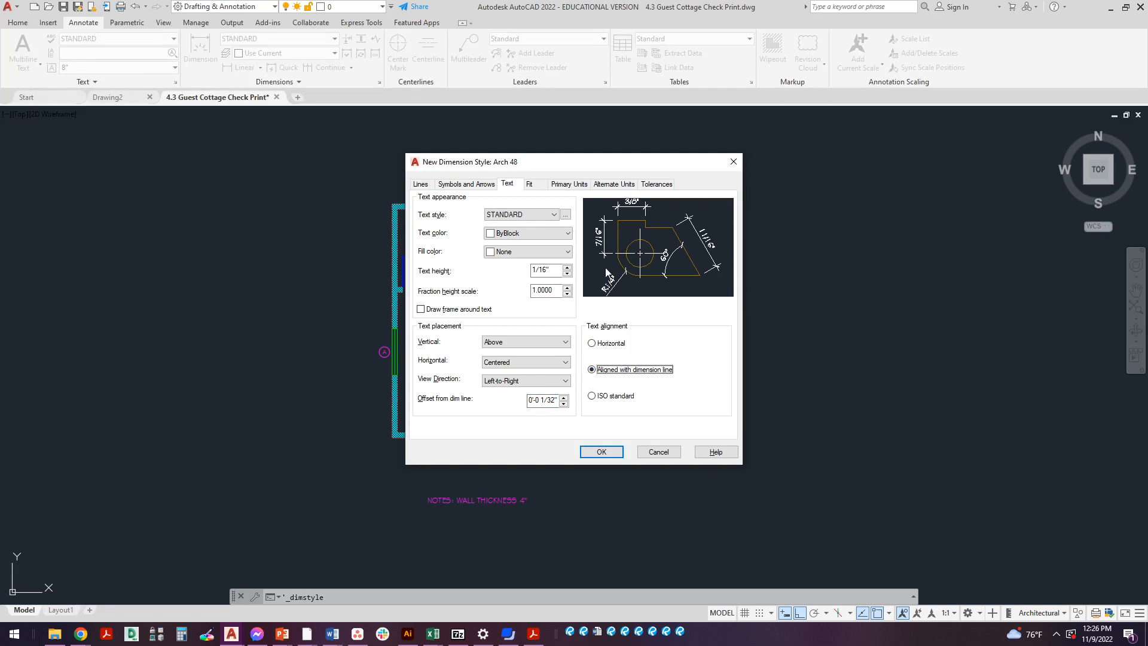
pyautogui.moveTo(623, 208)
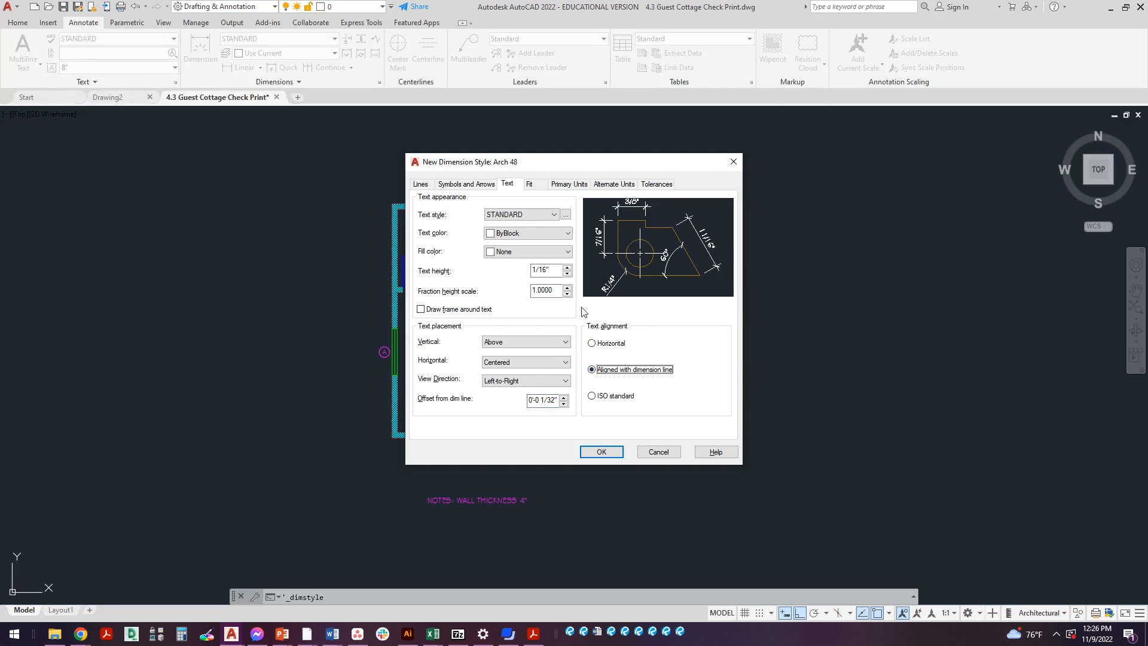
pyautogui.click(521, 214)
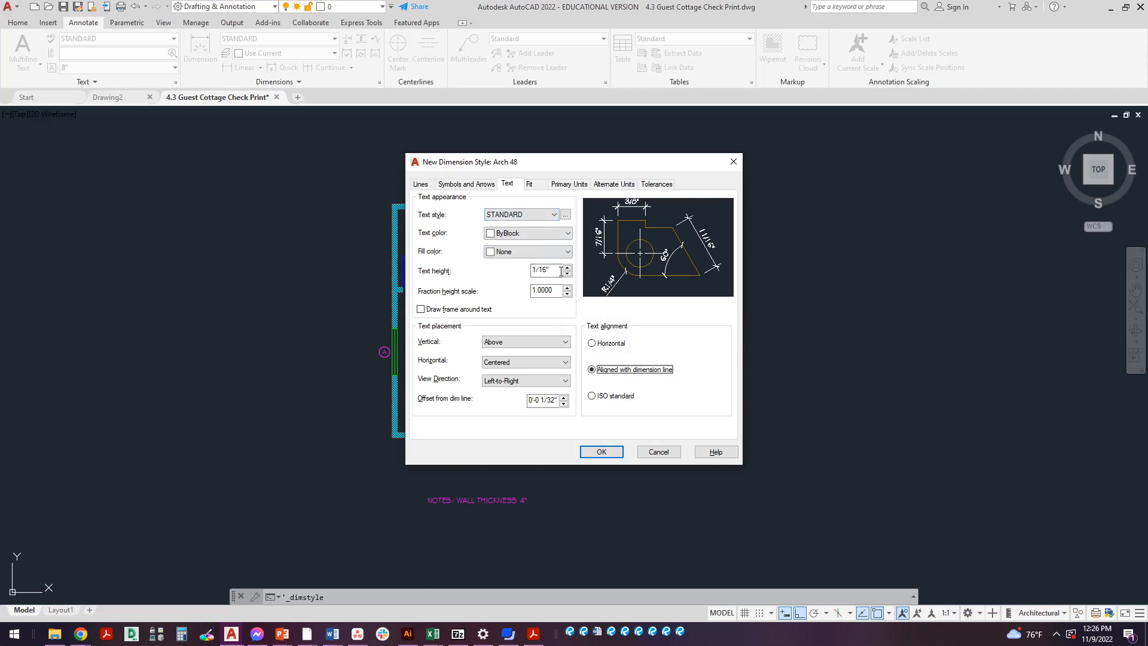
pyautogui.moveTo(769, 430)
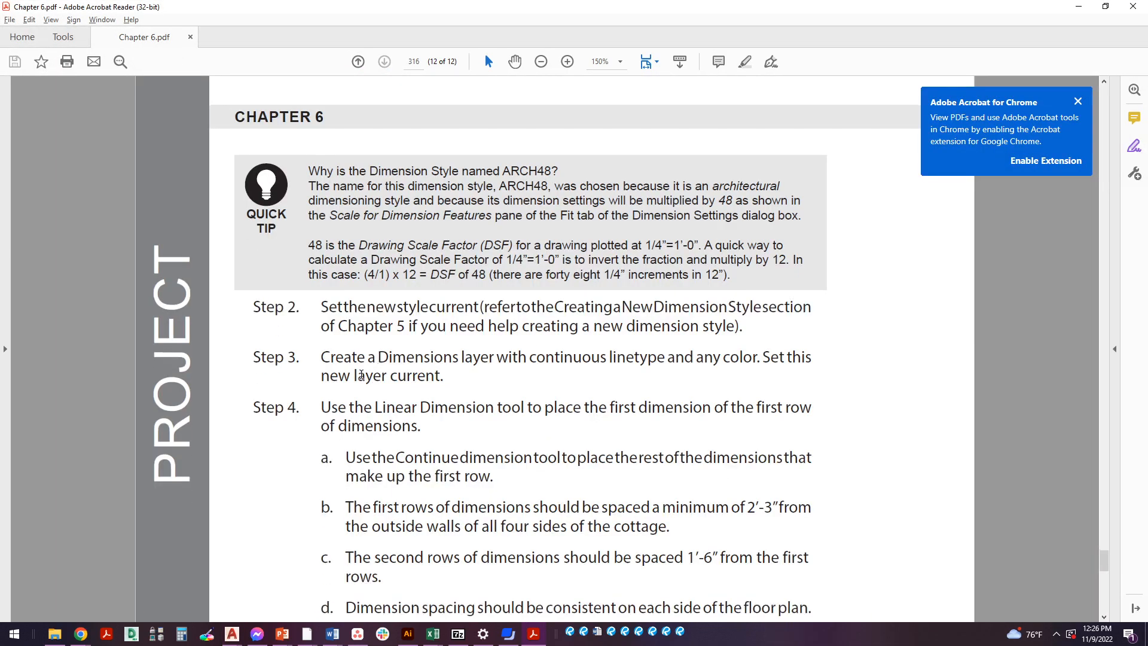
# Step: Scroll Acrobat back to figure 6.5(f), the ARCH48 Fit tab settings
pyautogui.click(358, 62)
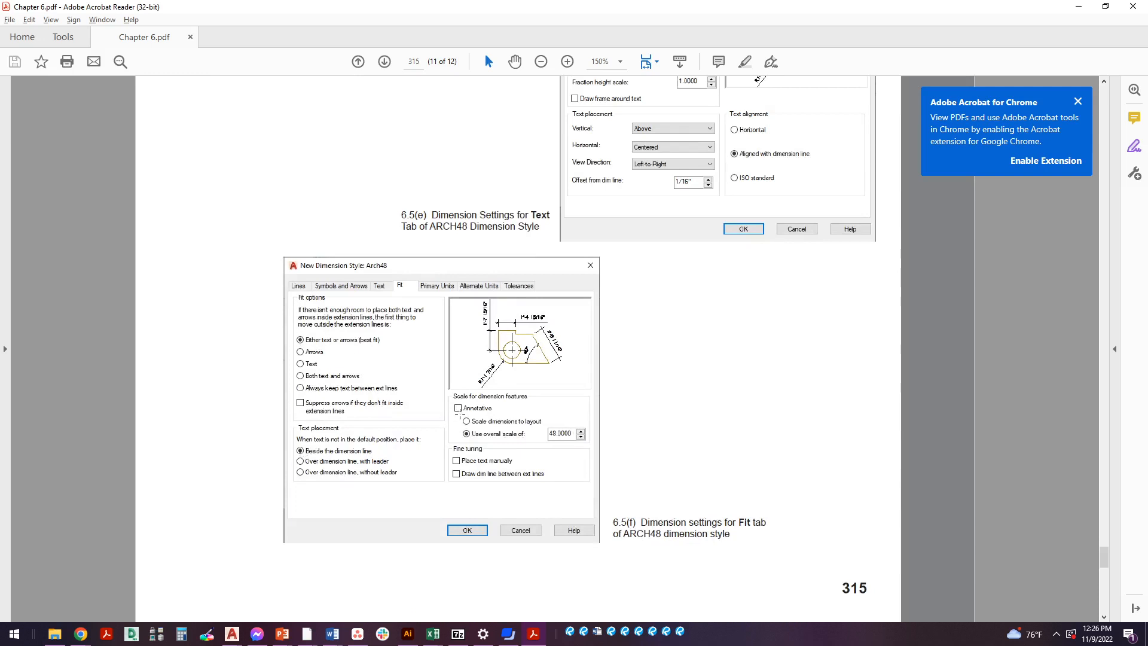
pyautogui.moveTo(493, 476)
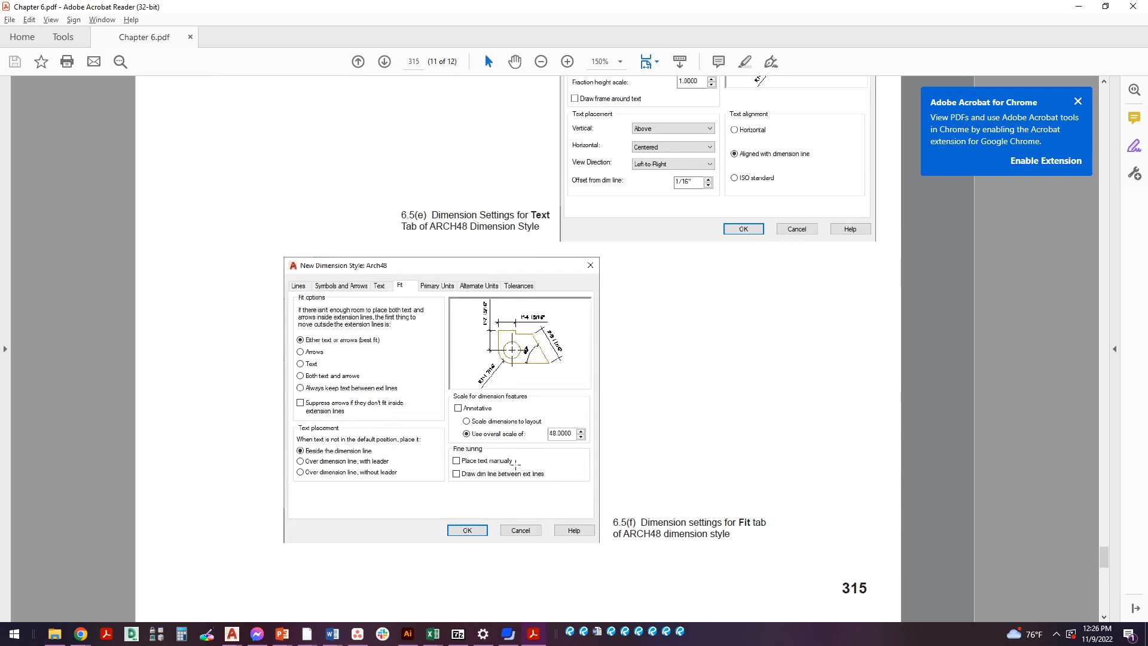
pyautogui.moveTo(496, 43)
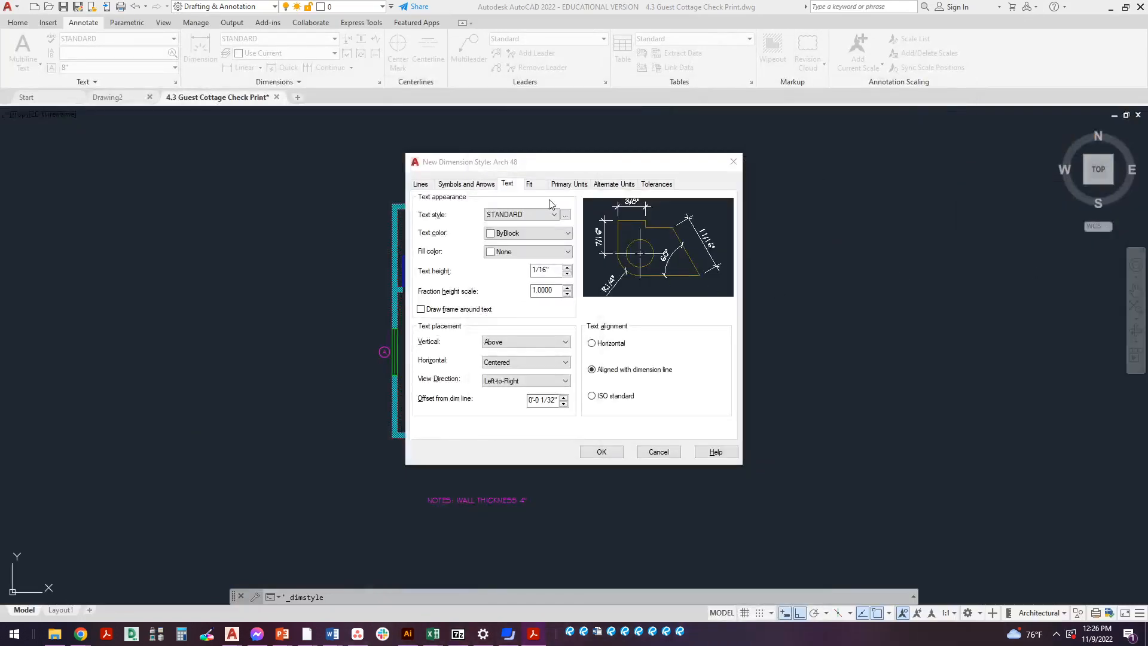
# Step: On the Fit tab, set overall scale to 48 with Place text manually left unchecked
pyautogui.click(529, 184)
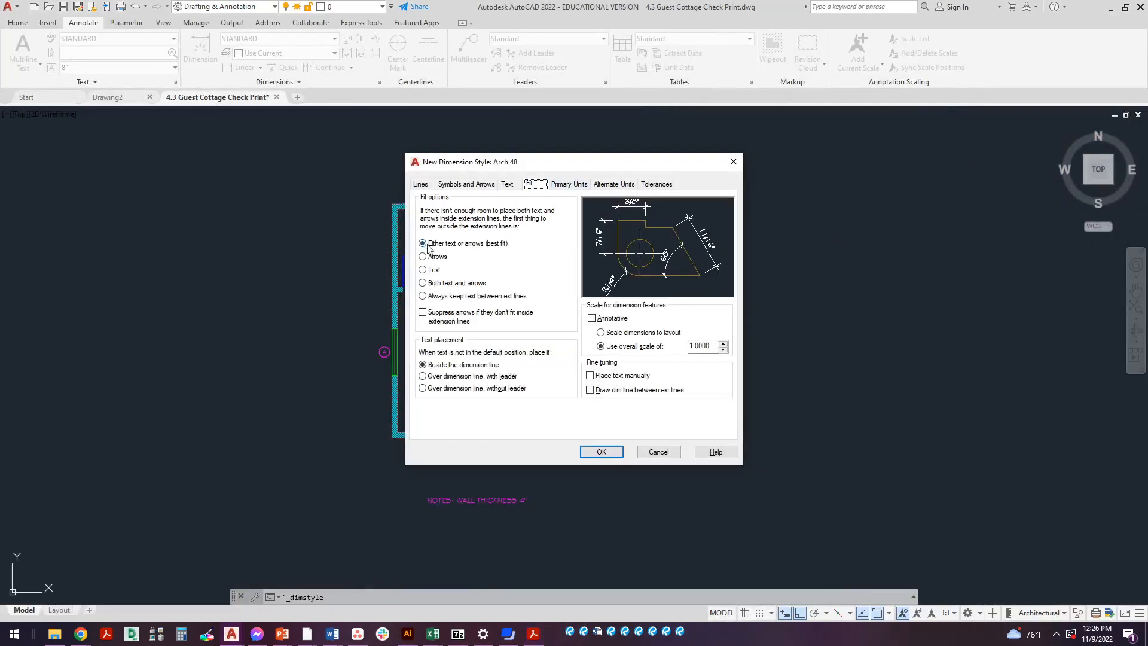
pyautogui.moveTo(707, 369)
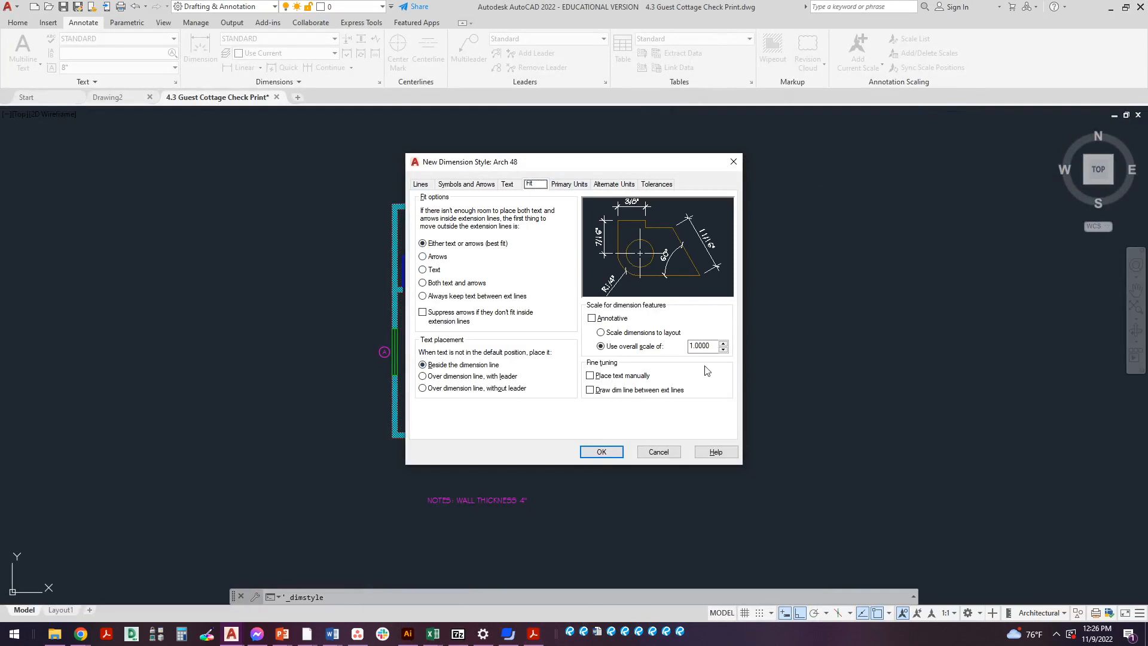
pyautogui.write('48')
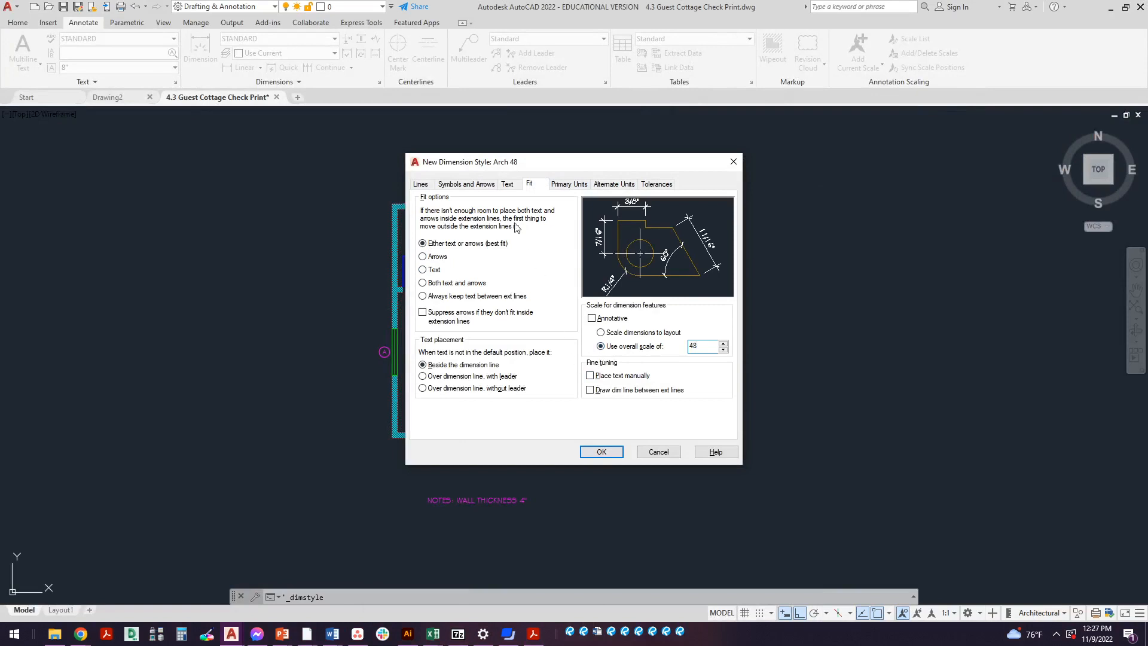
pyautogui.click(508, 184)
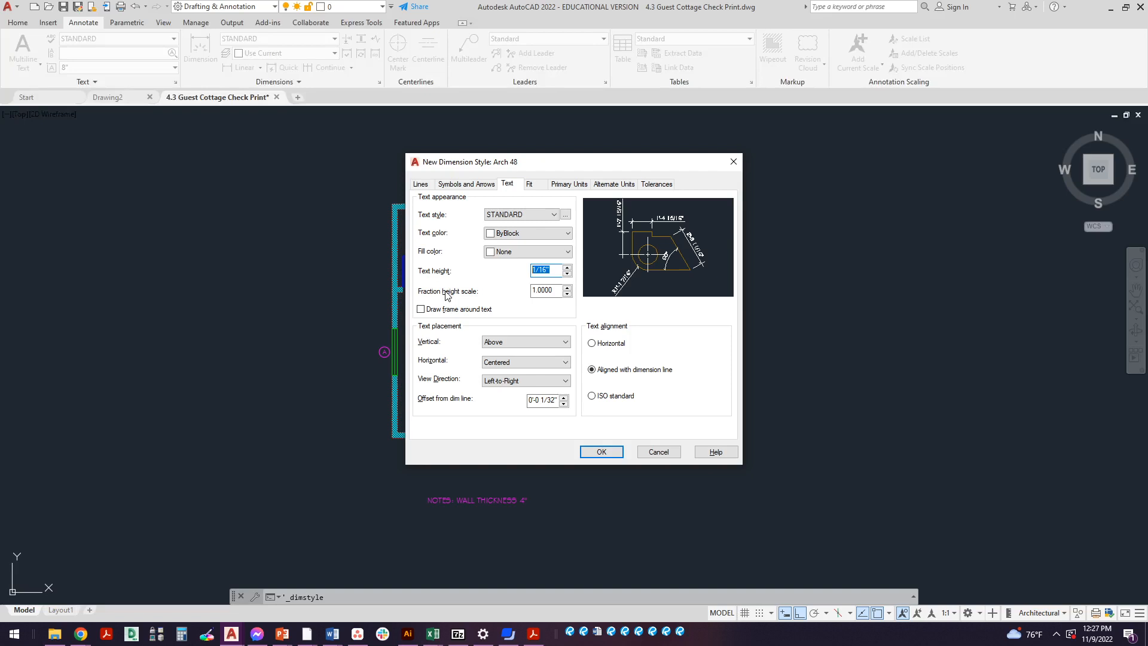
pyautogui.moveTo(448, 301)
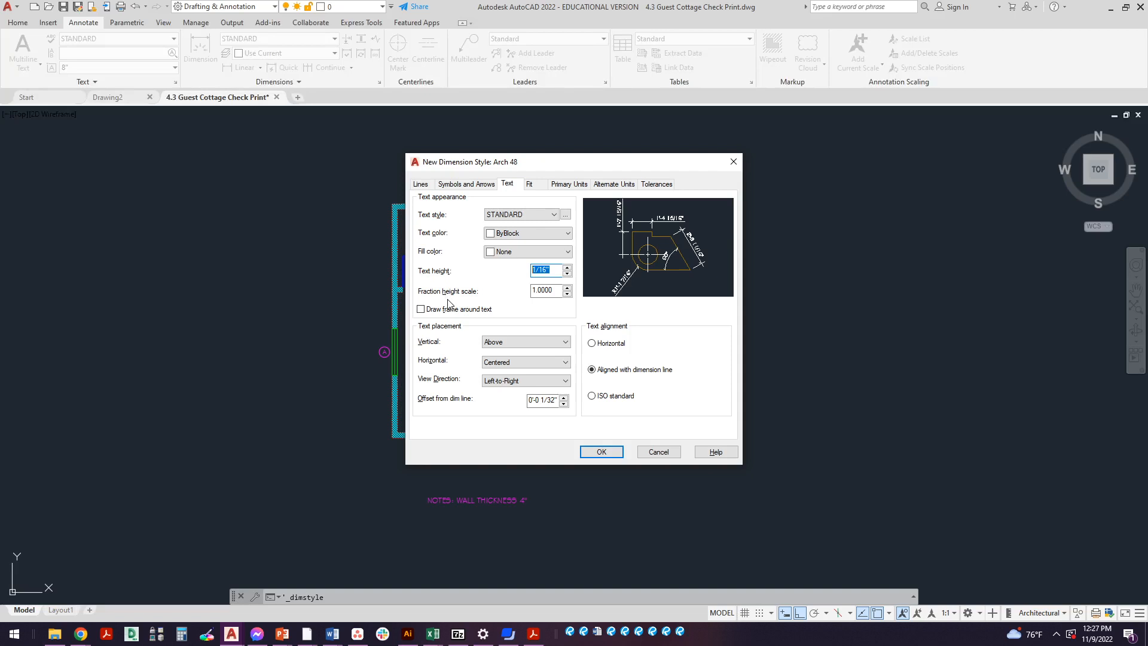
pyautogui.click(528, 183)
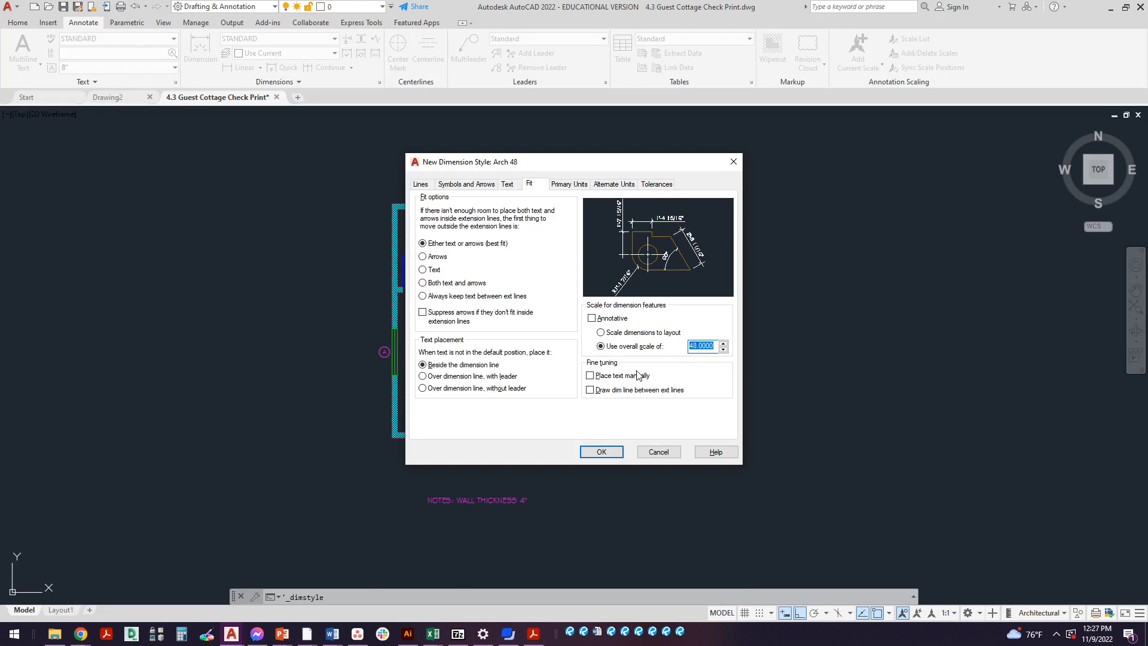
pyautogui.moveTo(637, 371)
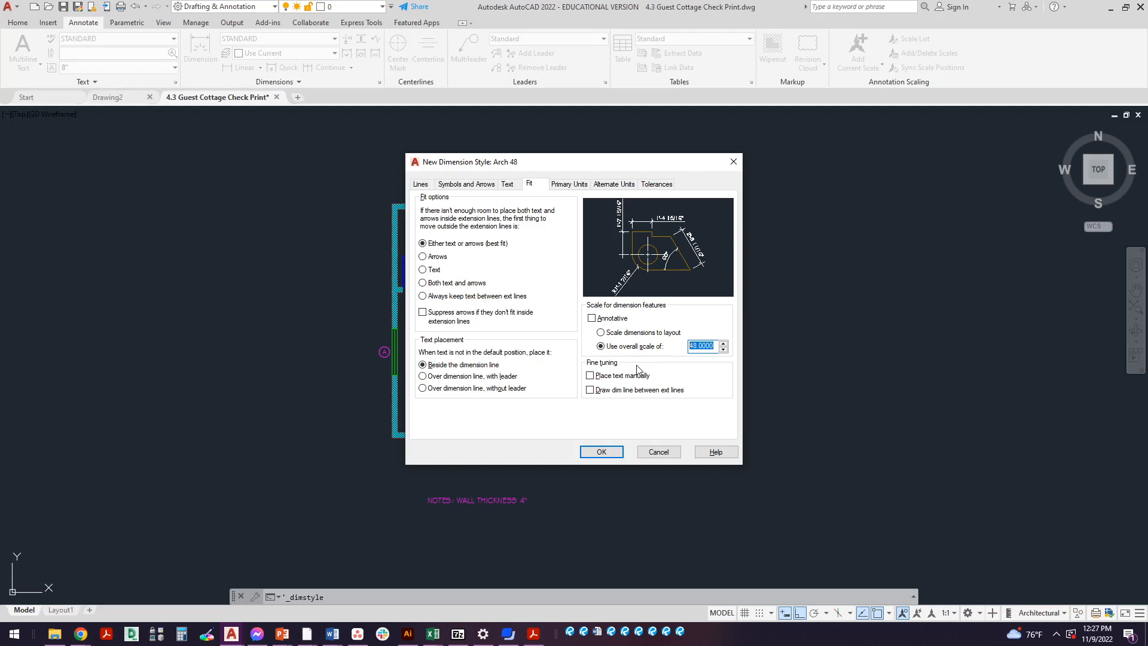
pyautogui.moveTo(638, 368)
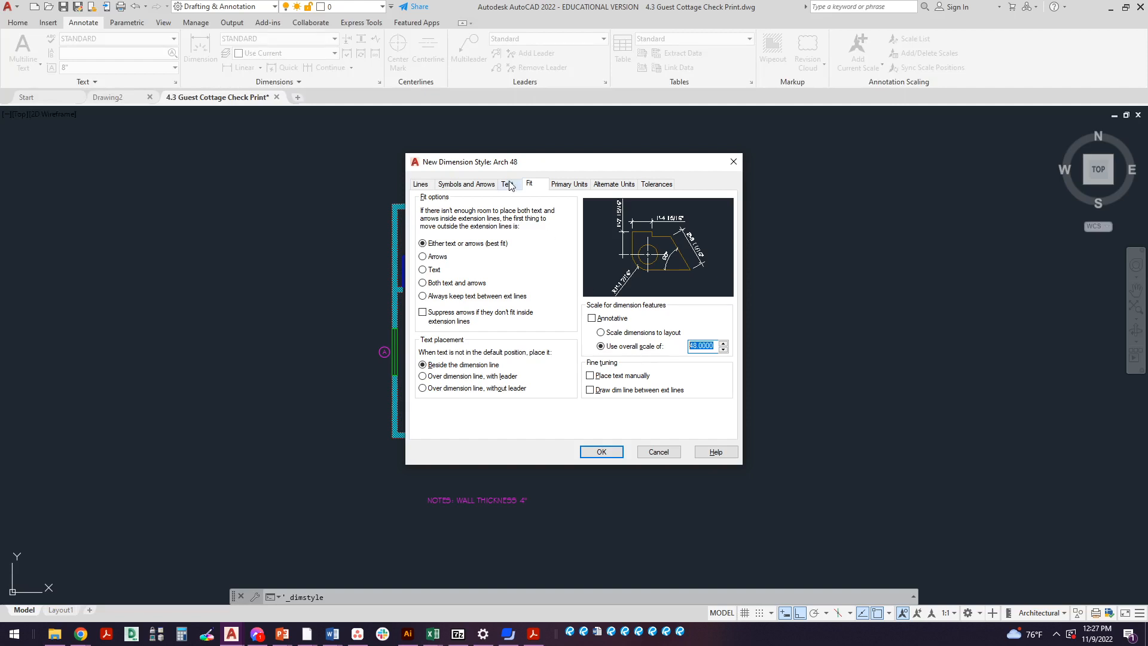
pyautogui.click(508, 184)
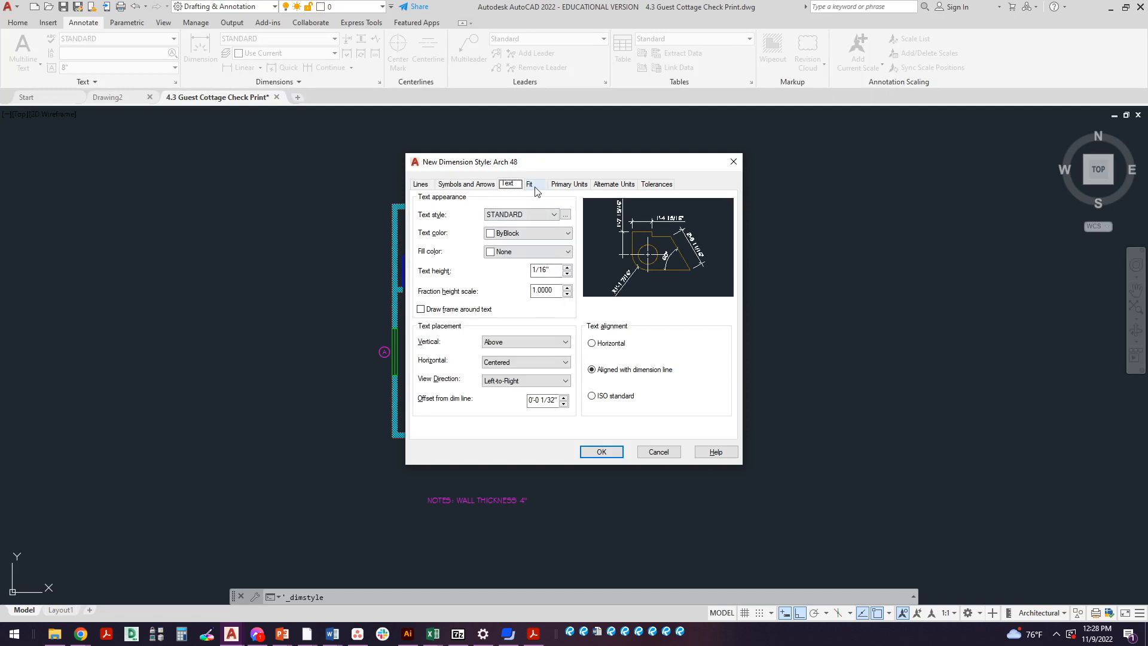
pyautogui.click(529, 184)
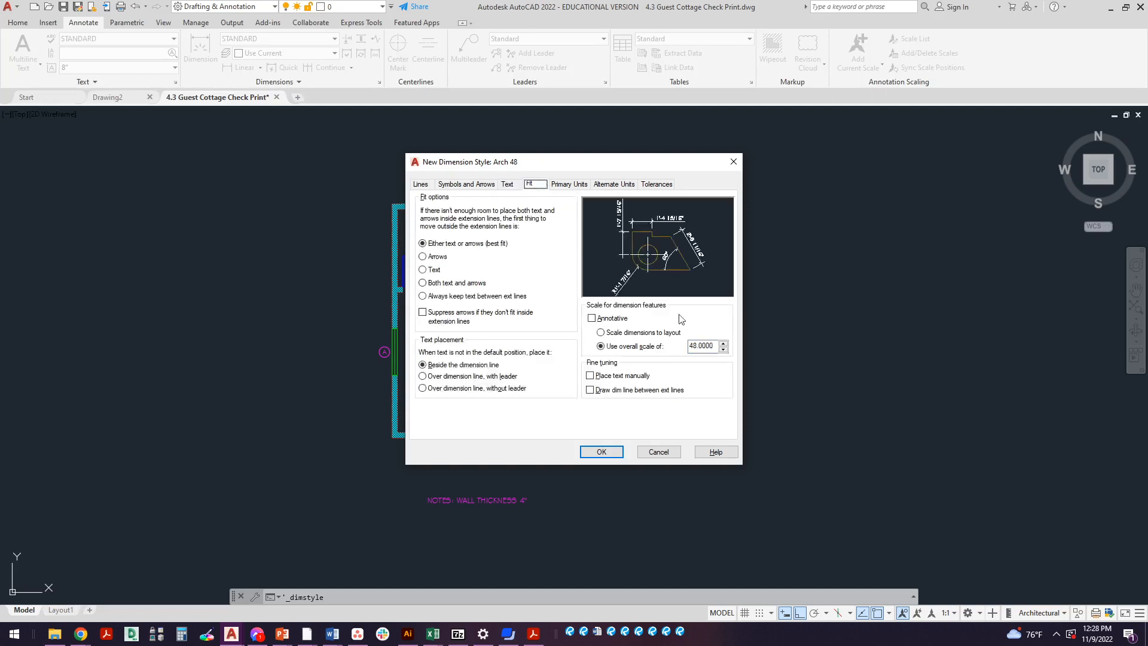
pyautogui.moveTo(707, 346)
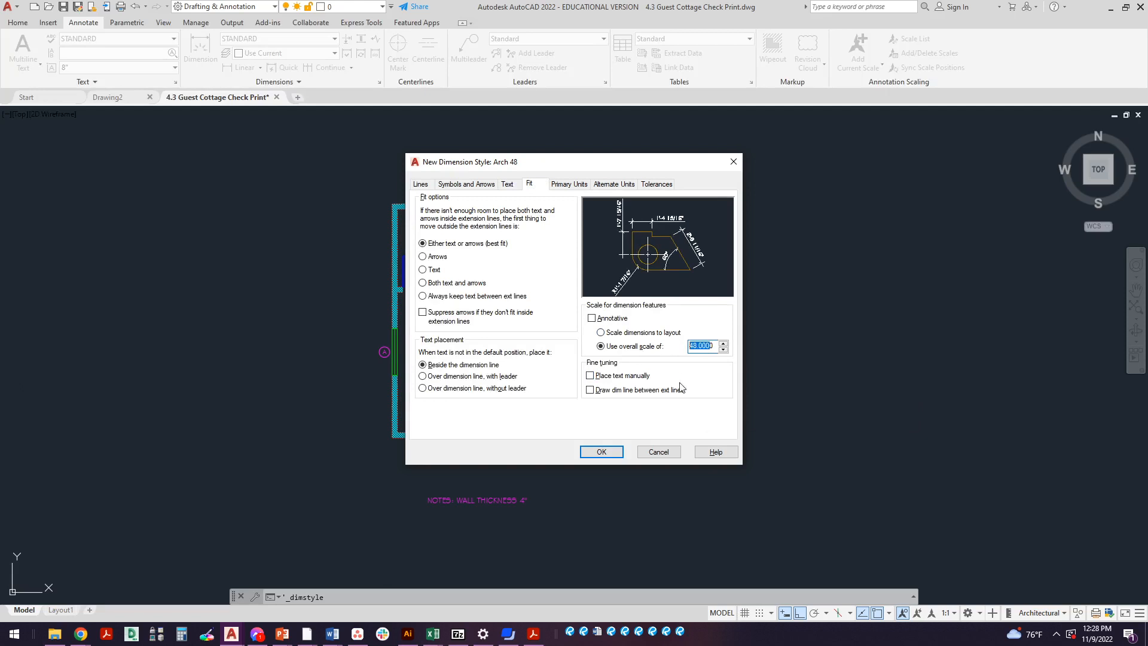
pyautogui.click(591, 374)
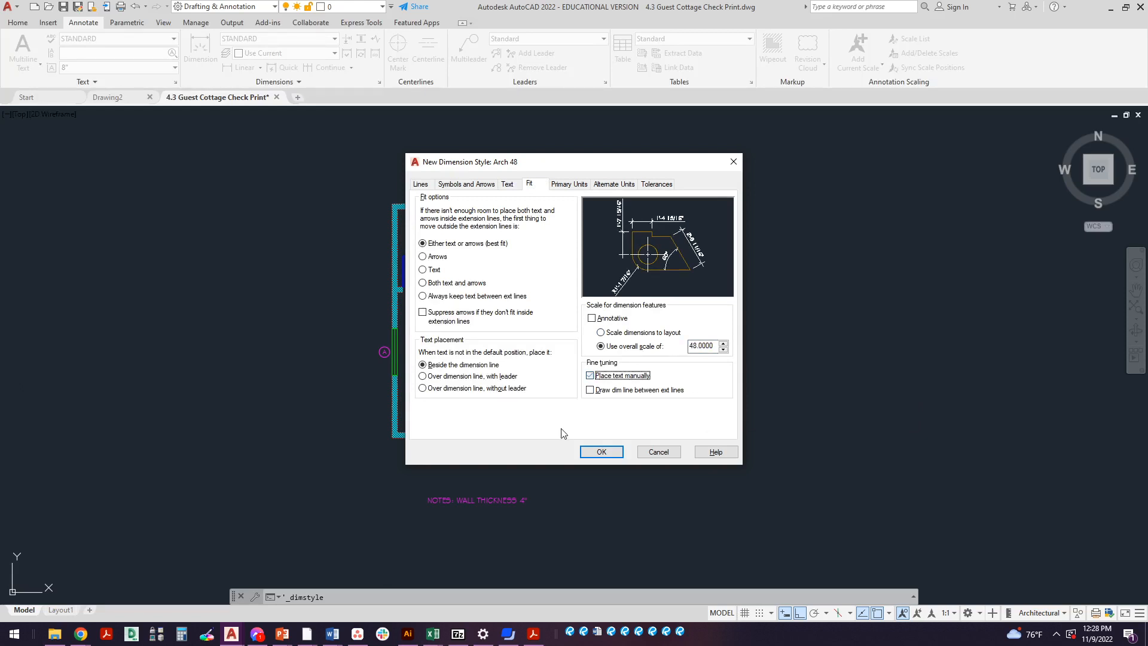
pyautogui.click(591, 375)
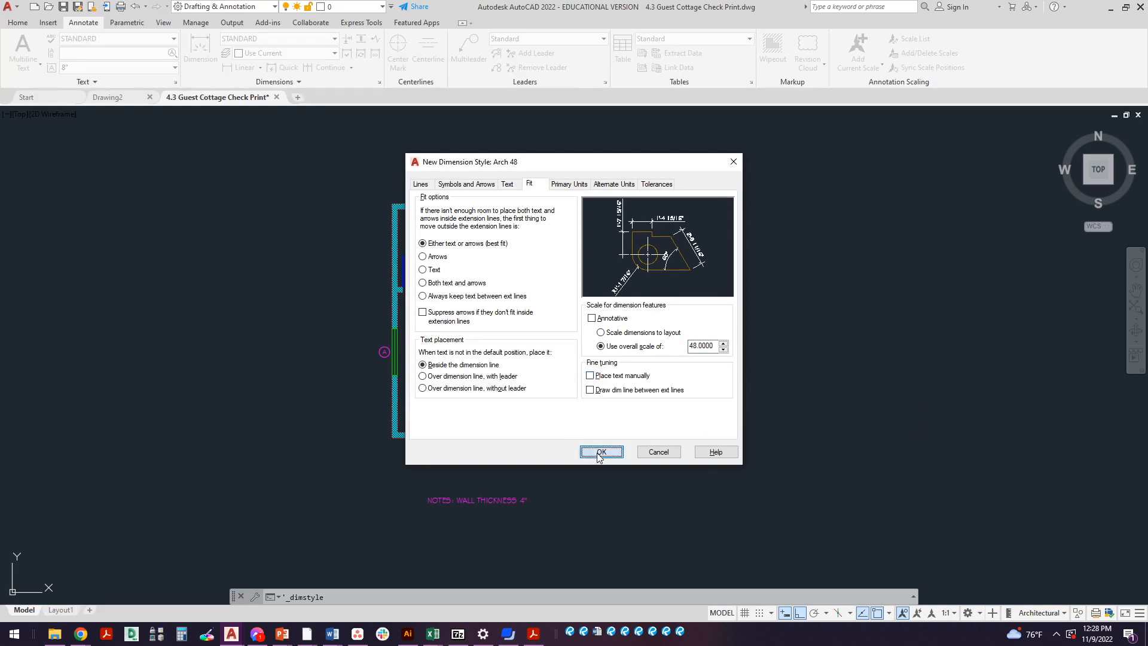
# Step: Confirm the Arch 48 settings with OK and set Arch 48 as current
pyautogui.click(600, 453)
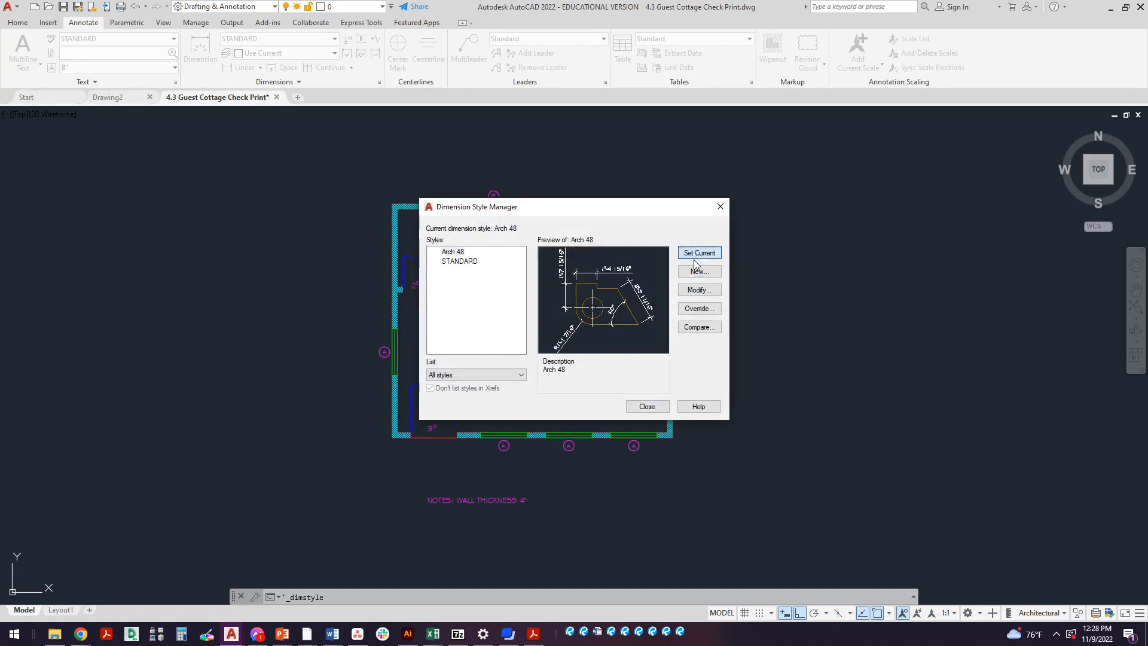
pyautogui.click(646, 407)
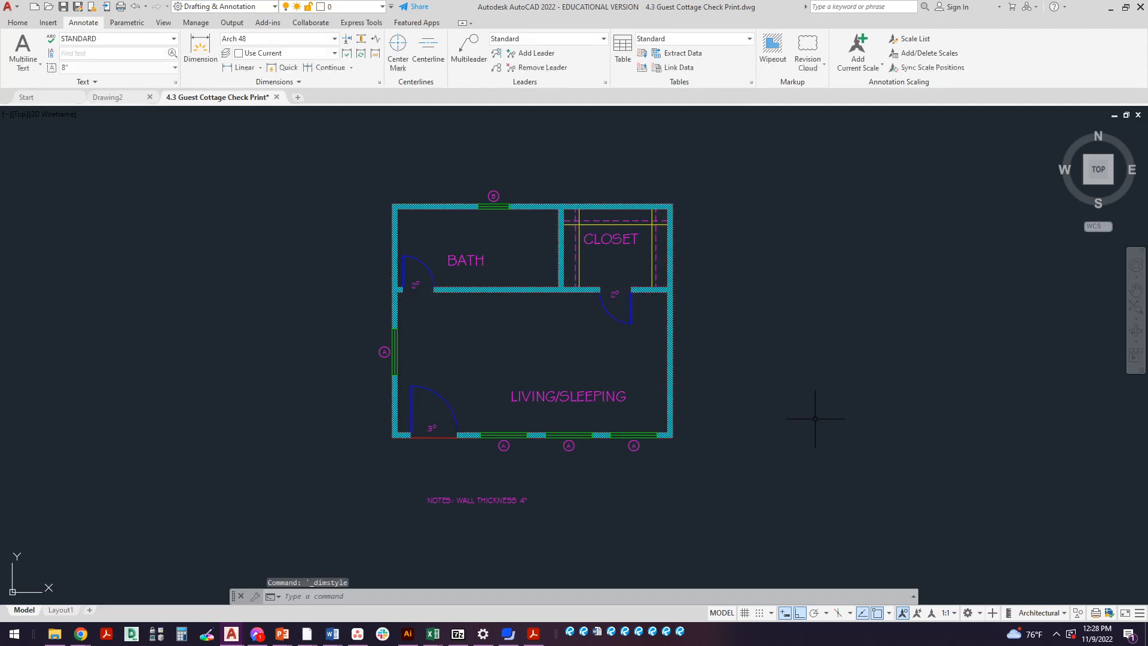